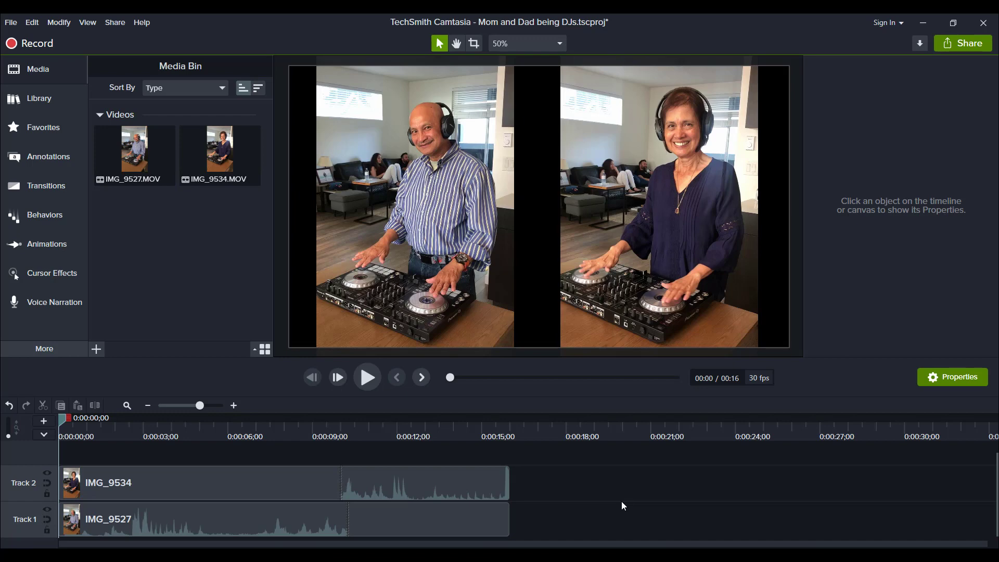
mouse_move(427, 417)
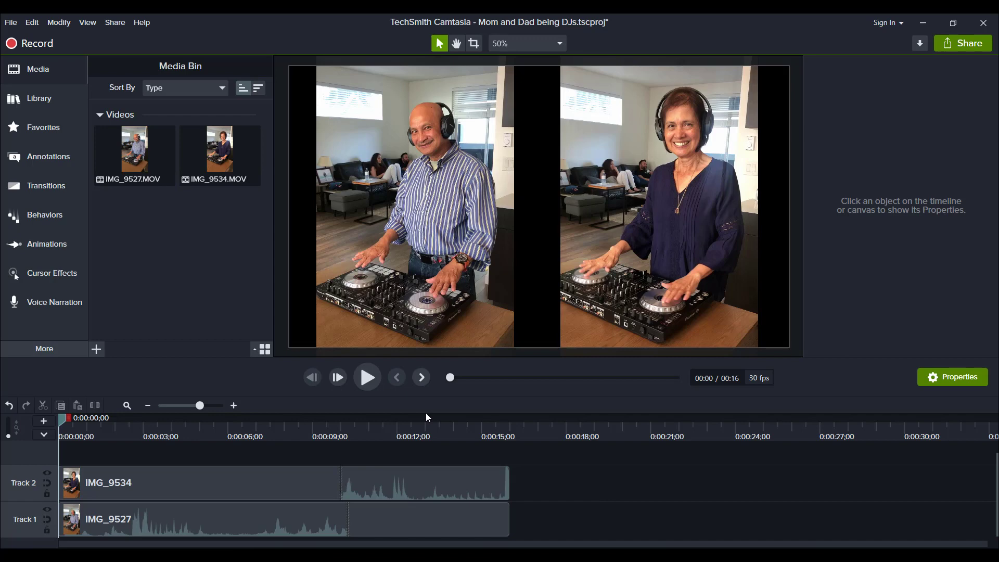
mouse_move(321, 450)
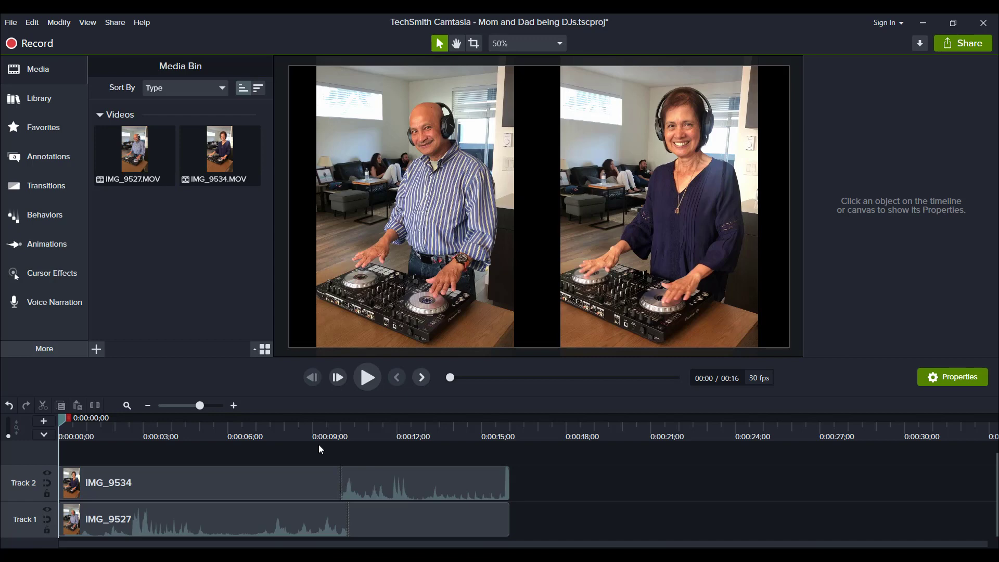
Step: Preview the side-by-side DJ video, then park the playhead at about 0:00:09;13 where the audio switches
left_click(367, 377)
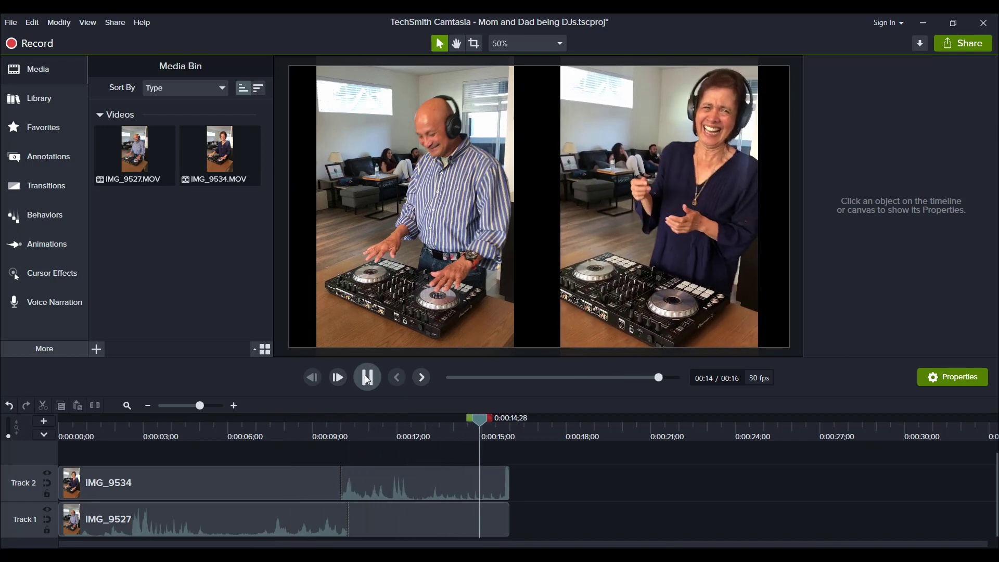
left_click(368, 377)
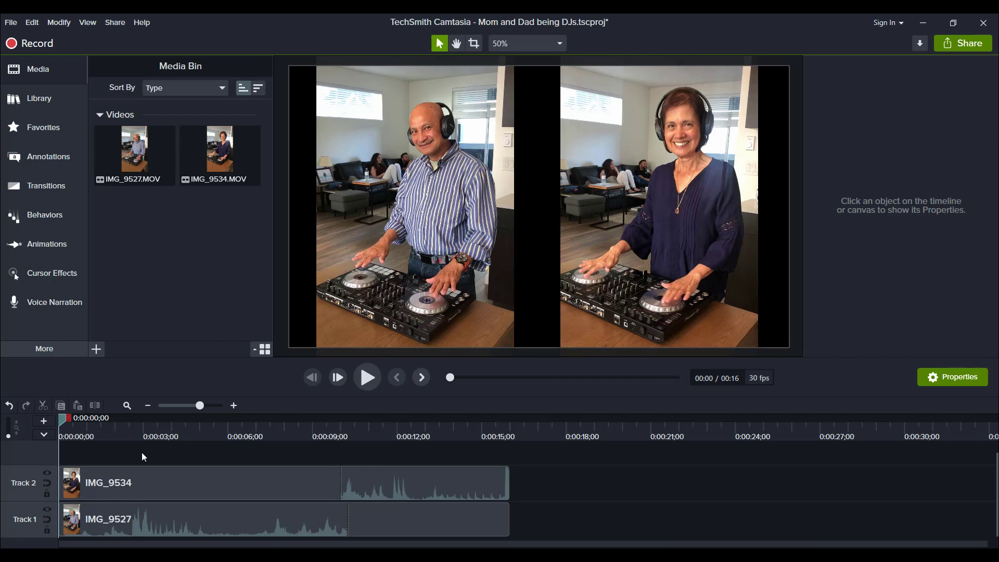
mouse_move(420, 196)
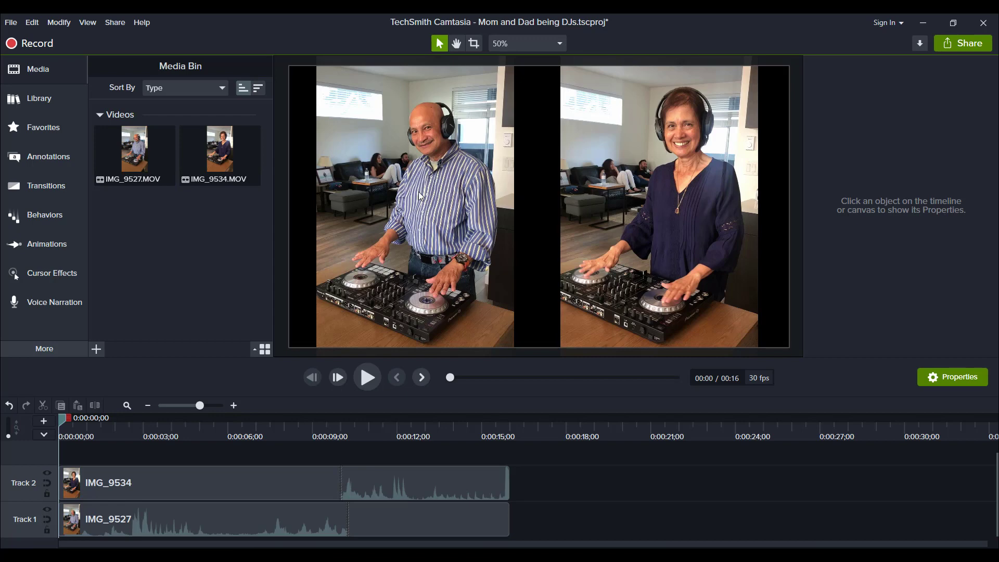
mouse_move(704, 240)
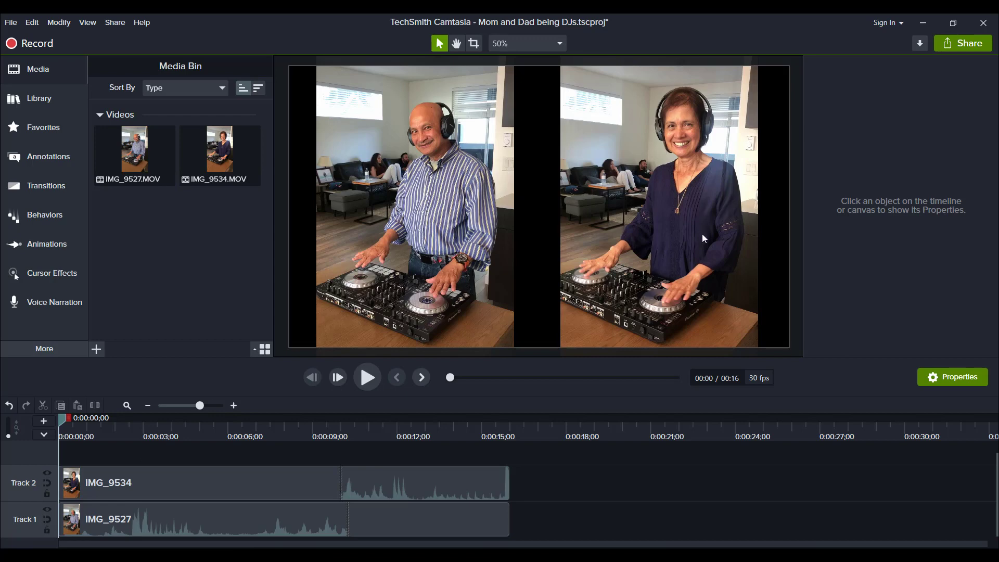
mouse_move(238, 434)
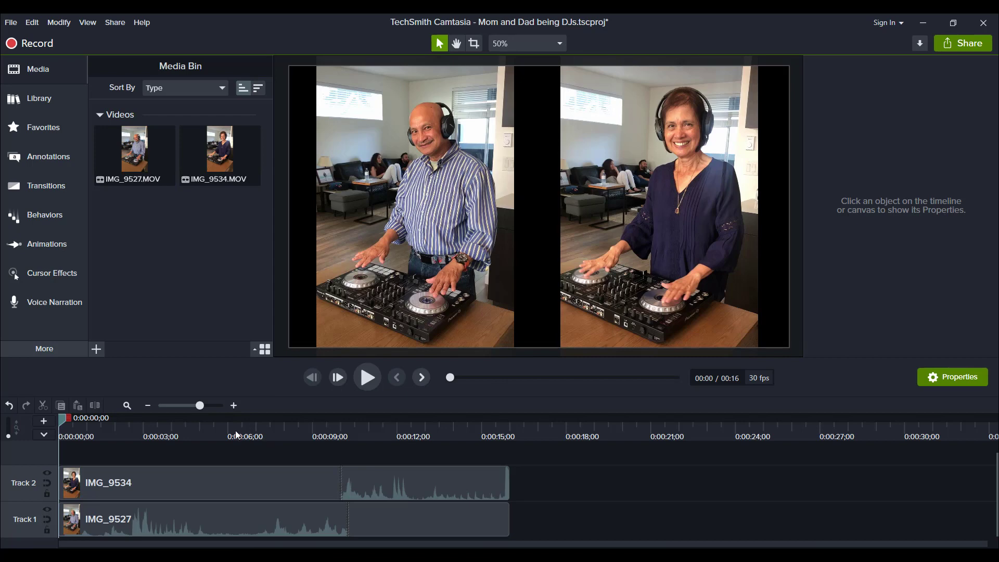
mouse_move(411, 121)
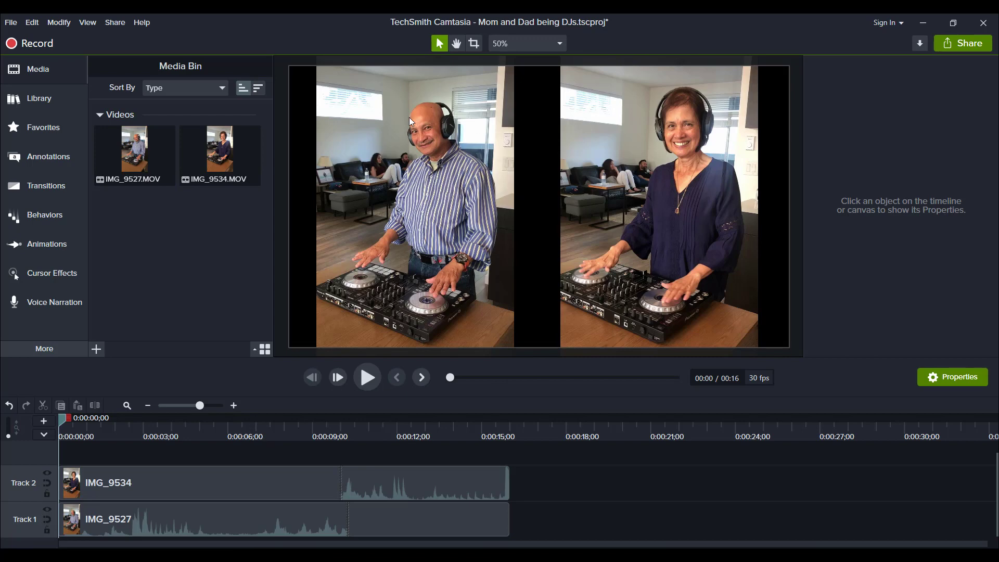
mouse_move(459, 249)
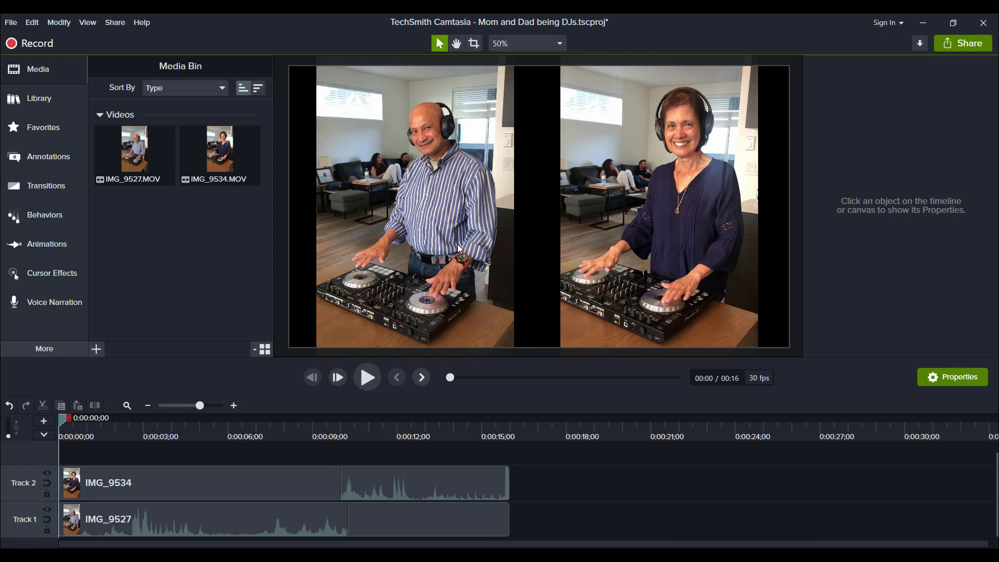
mouse_move(646, 158)
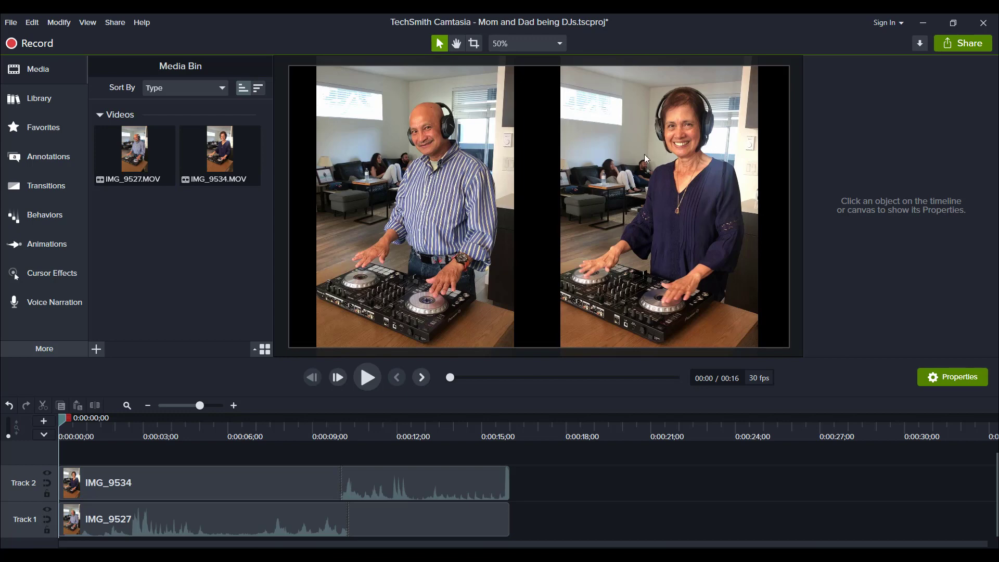
mouse_move(681, 179)
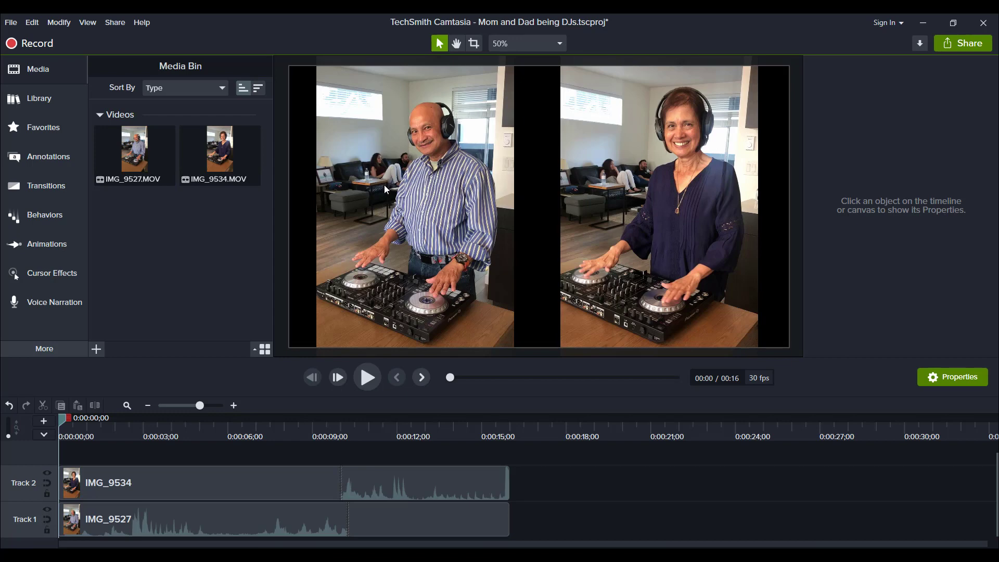
mouse_move(548, 161)
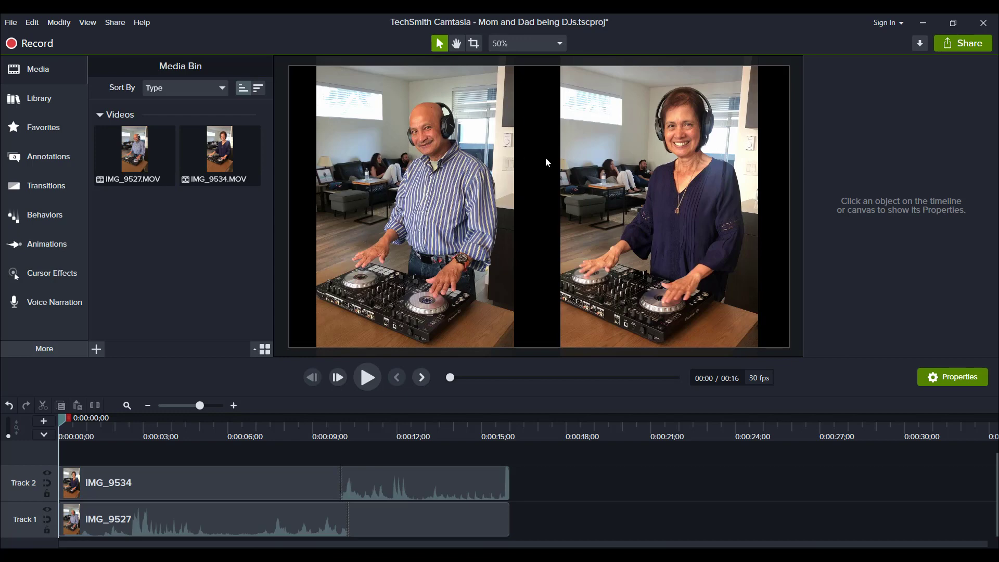
mouse_move(266, 439)
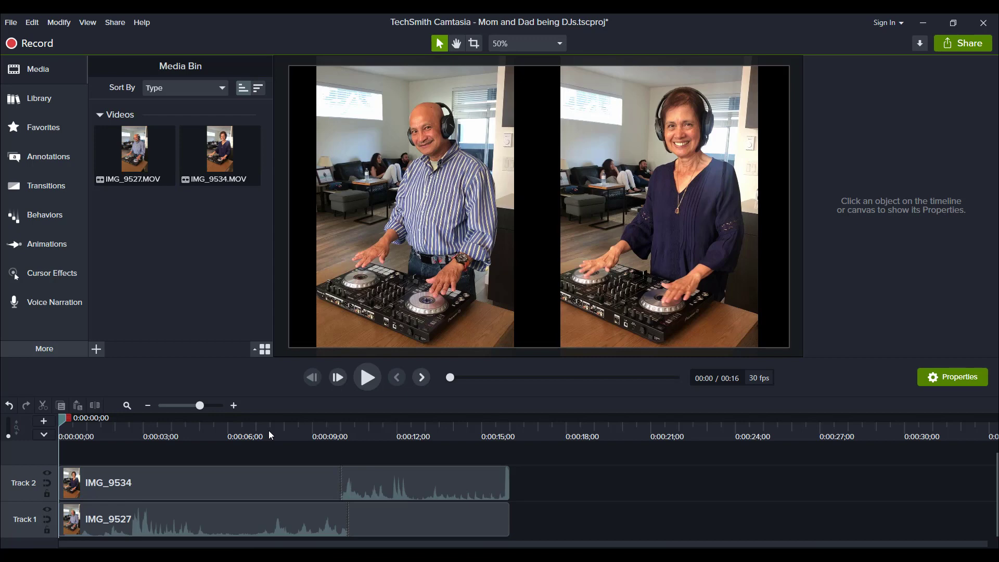
mouse_move(558, 220)
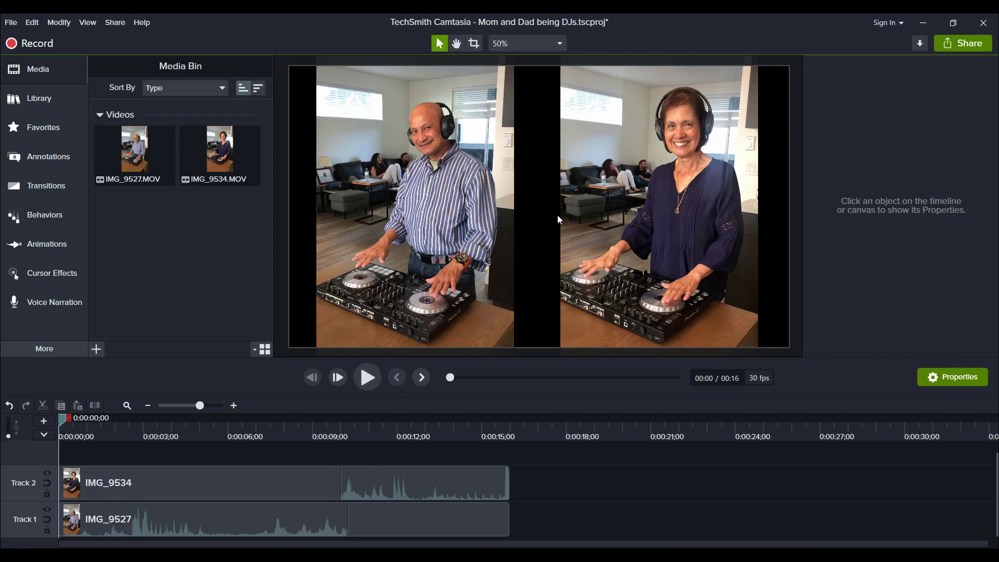
mouse_move(504, 182)
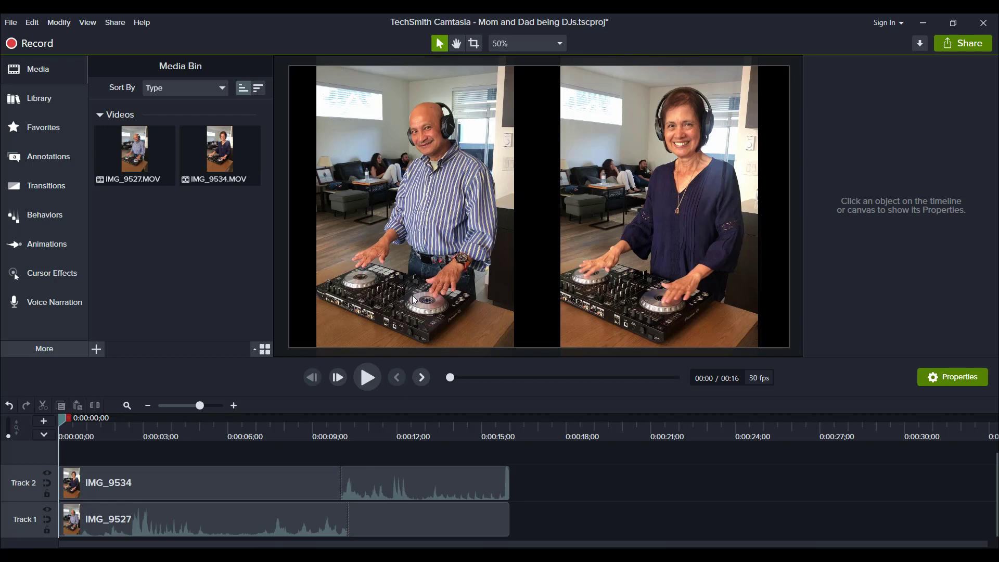
mouse_move(704, 243)
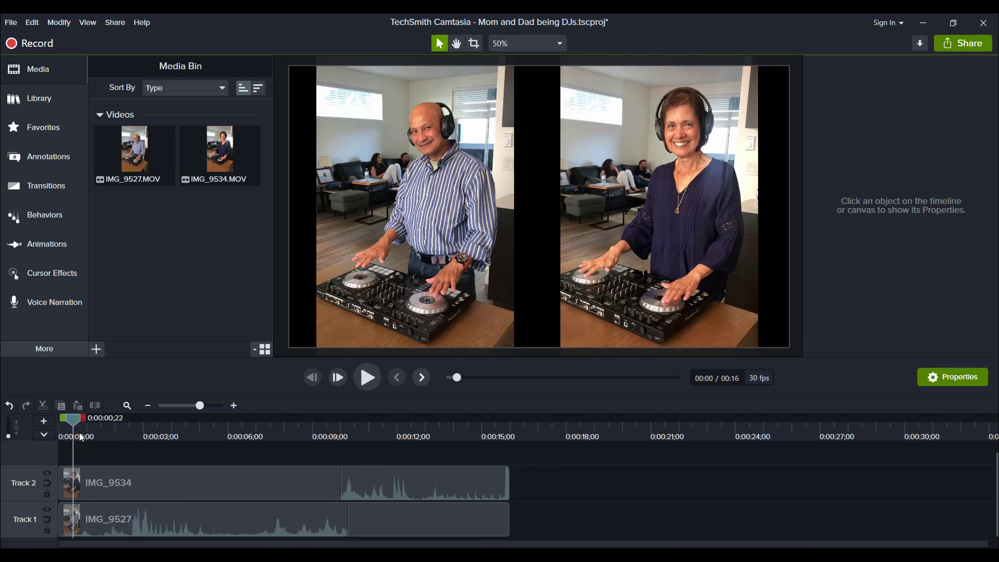
left_click_drag(73, 418, 344, 418)
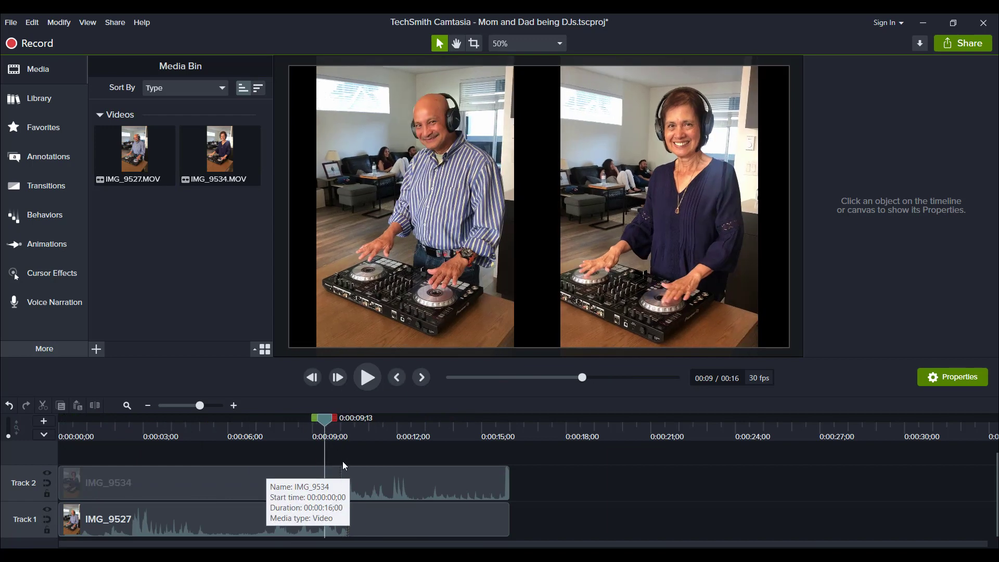
mouse_move(337, 518)
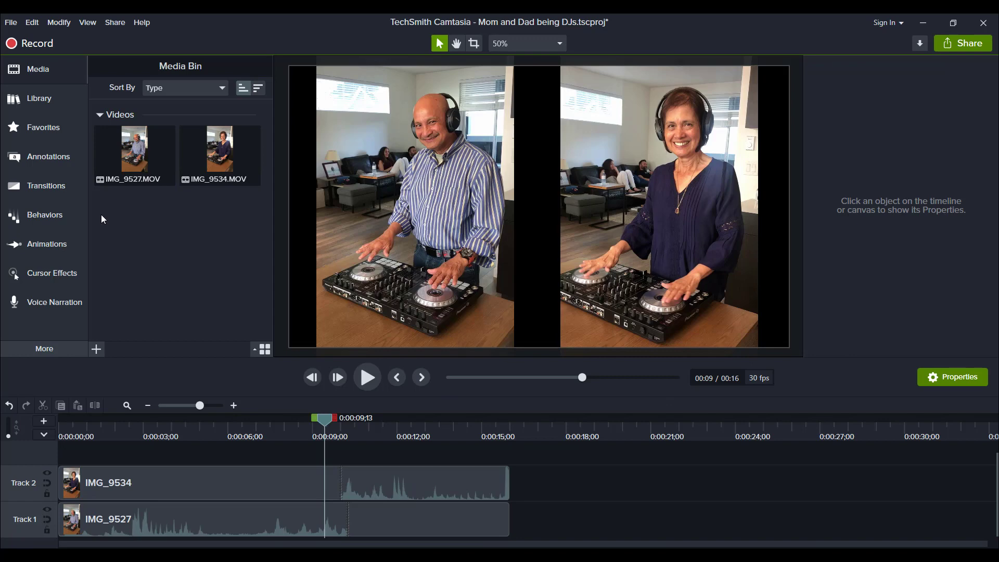
left_click(139, 154)
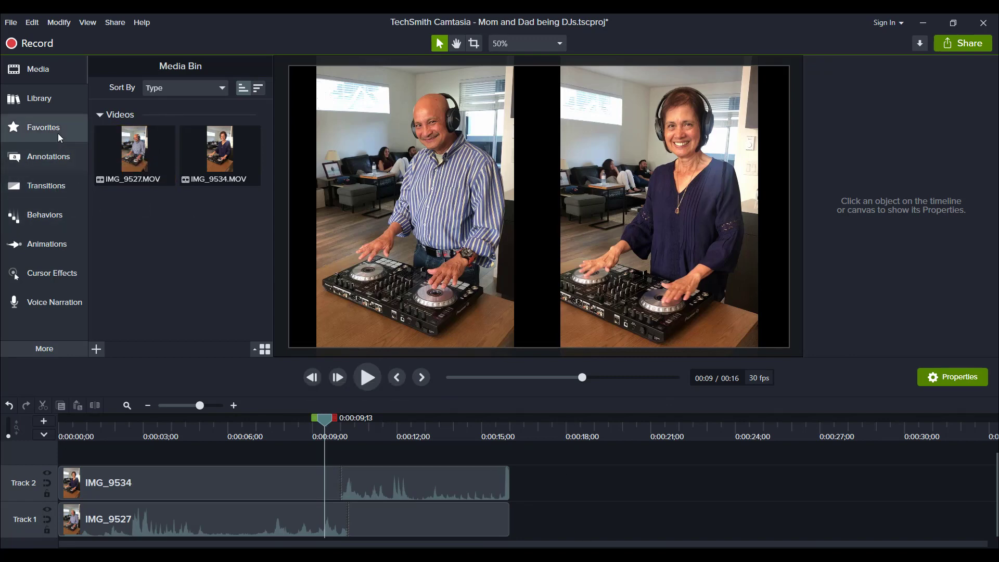
Step: Add copies of IMG_9527 and IMG_9534 to tracks 1 and 2 at 0:21 and shift the woman's clip right on the canvas
left_click_drag(134, 153, 784, 519)
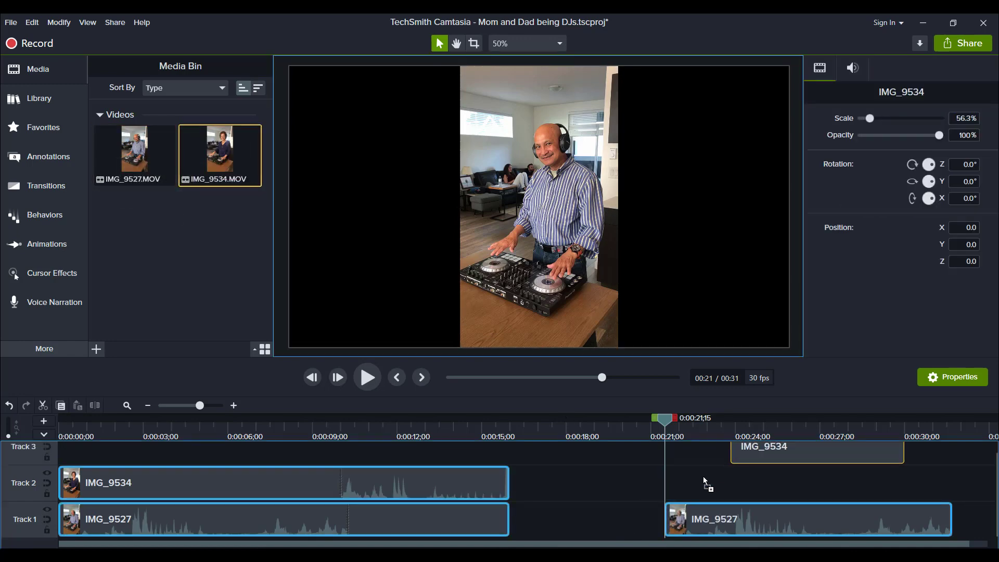
left_click_drag(816, 452, 777, 481)
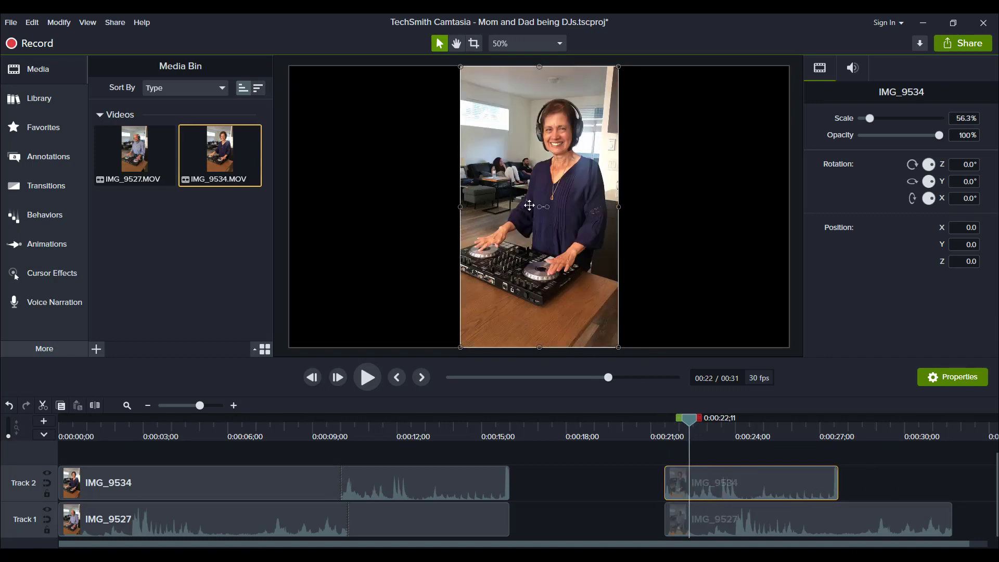
left_click_drag(538, 205, 681, 199)
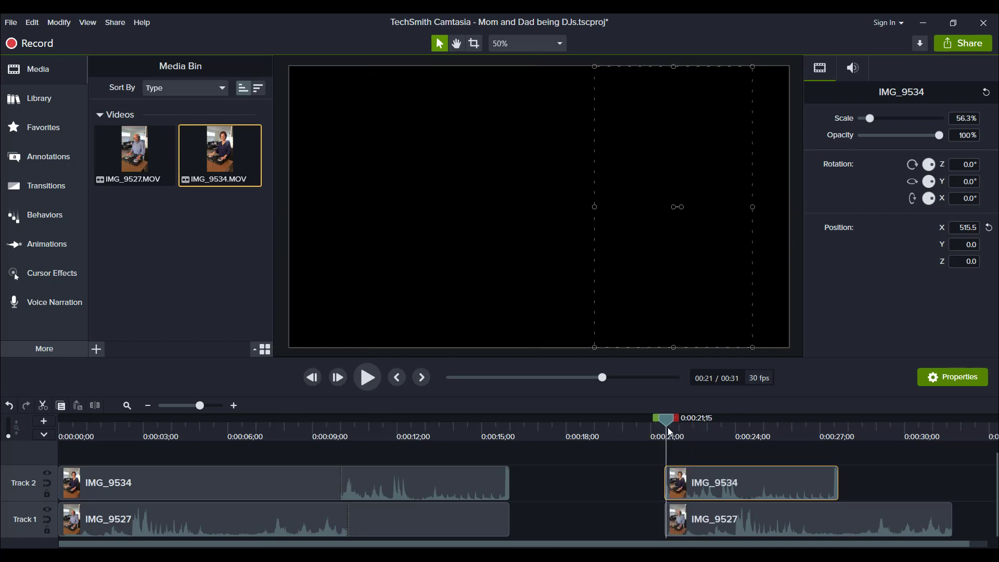
Step: Play and pause the preview to check the new copies show both DJs side by side around 21 seconds
left_click(368, 377)
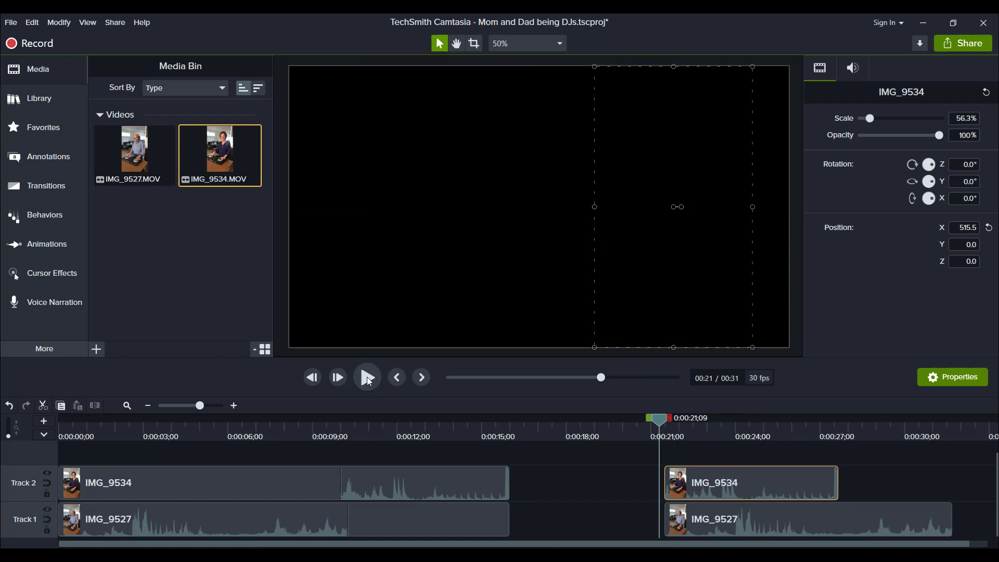
left_click(367, 377)
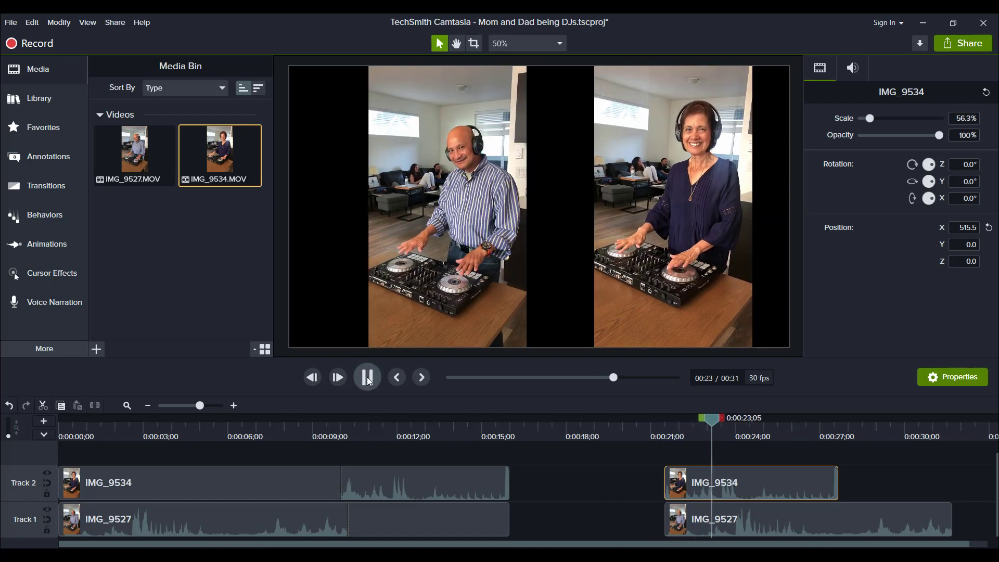
left_click(367, 378)
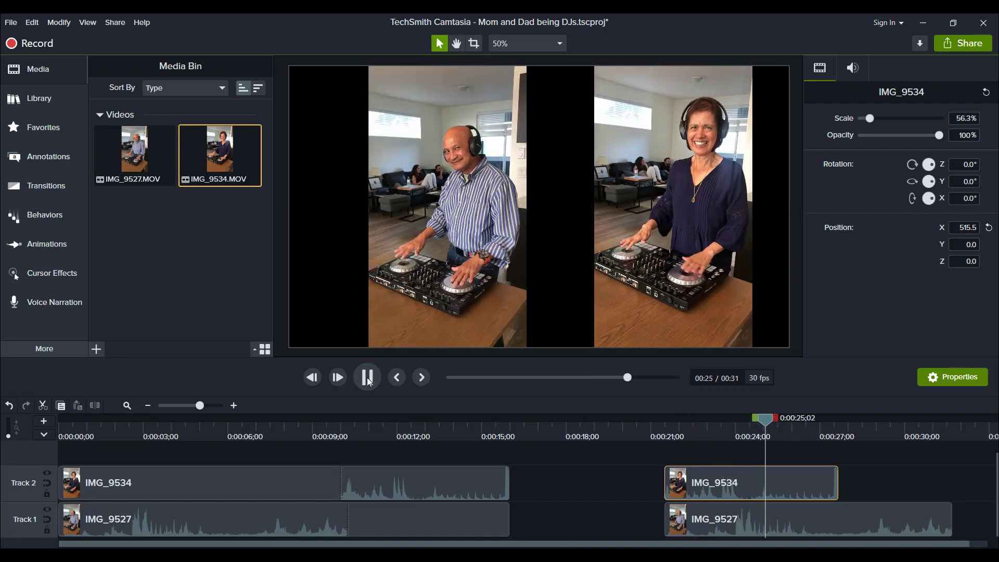
left_click(366, 377)
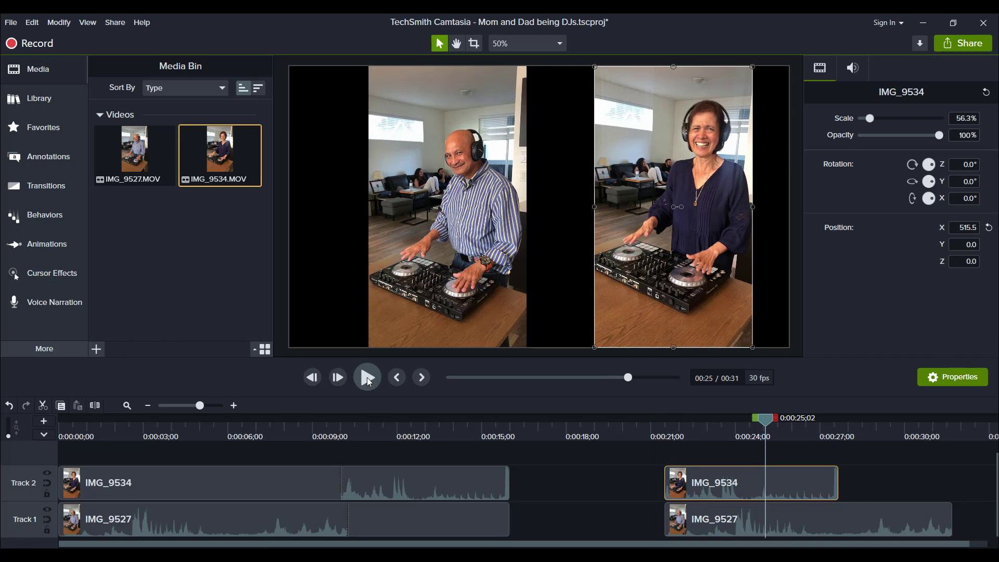
mouse_move(666, 487)
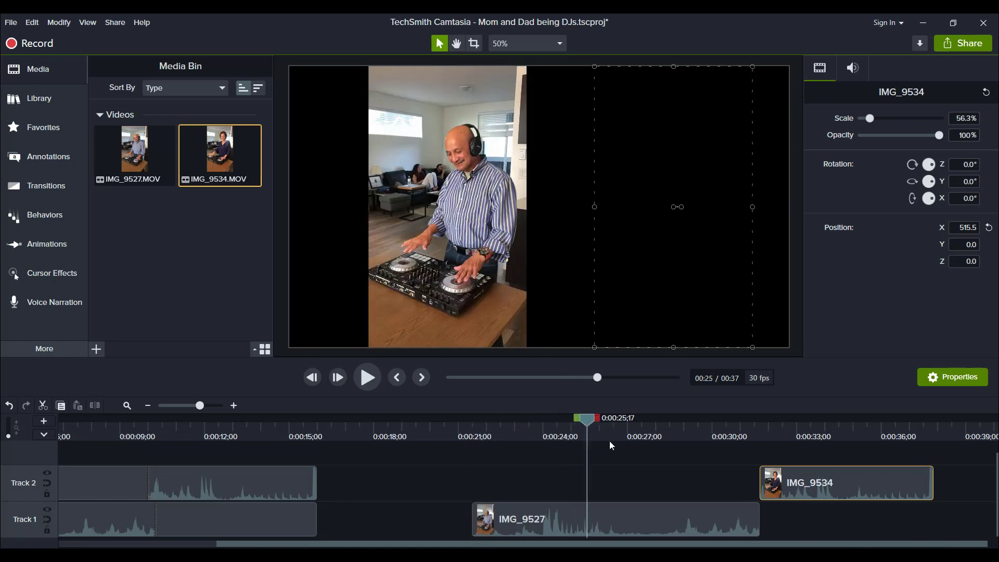
left_click_drag(585, 417, 533, 417)
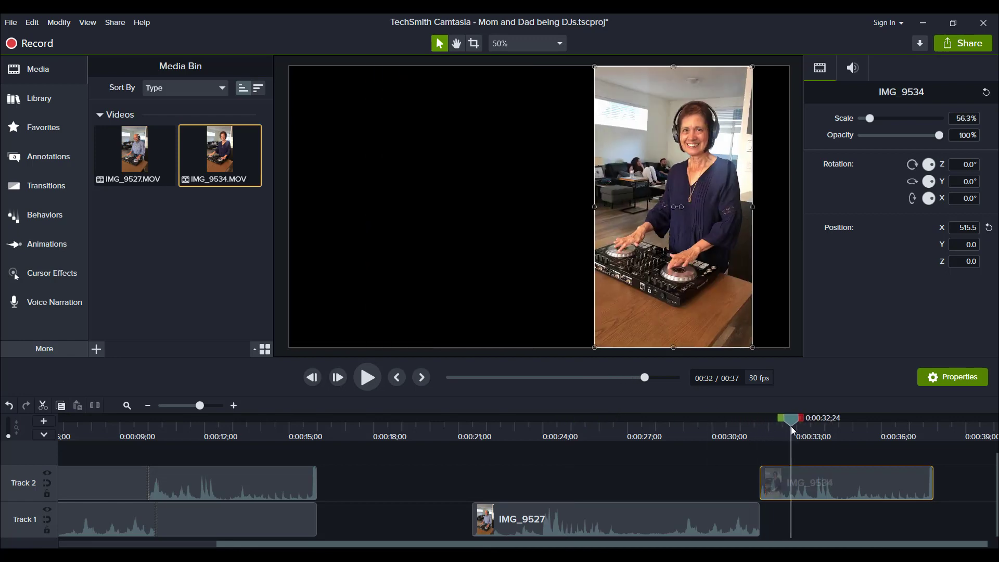
mouse_move(828, 546)
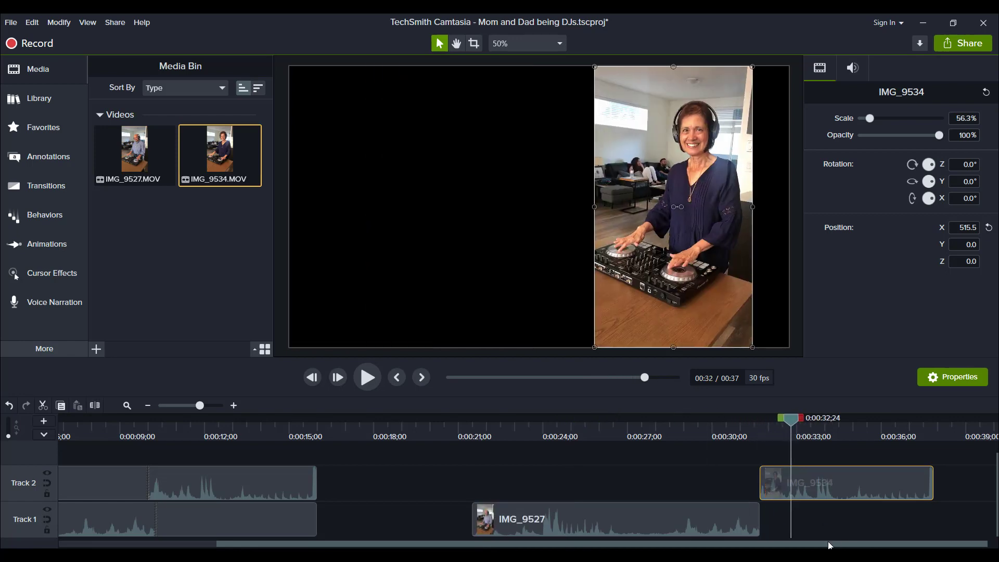
left_click(693, 424)
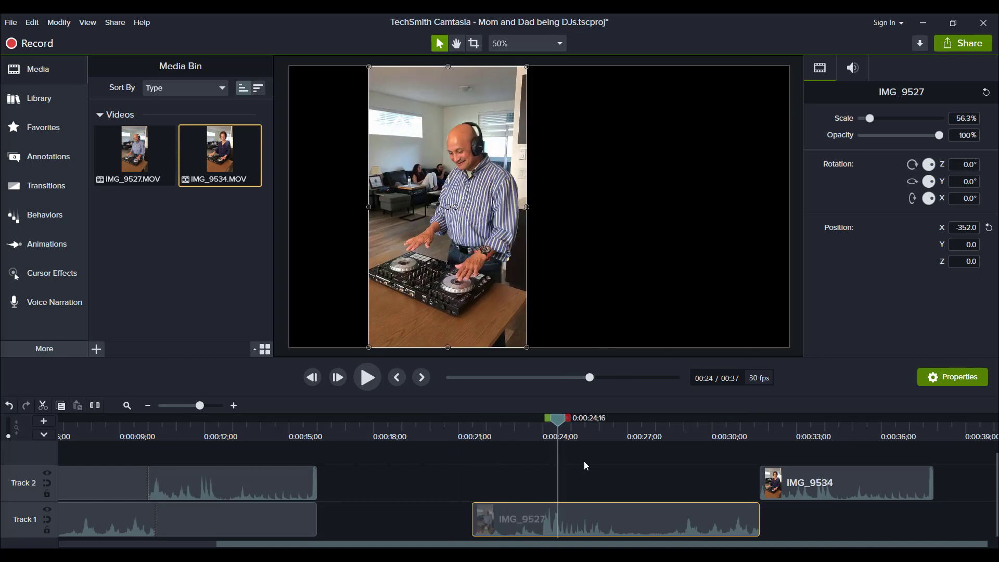
Step: Place the playhead on the final frame of IMG_9527
left_click_drag(557, 418, 753, 418)
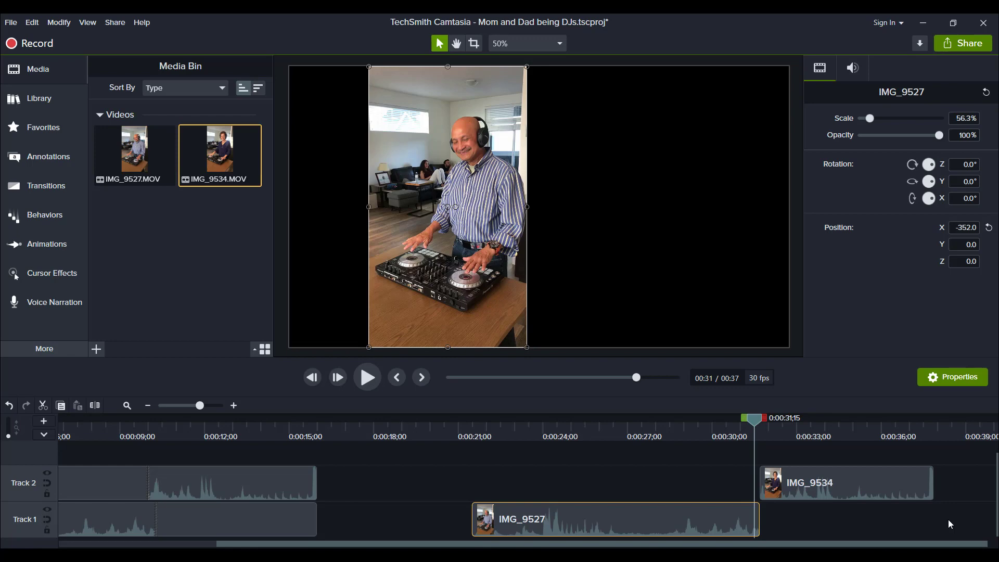
left_click_drag(752, 418, 747, 419)
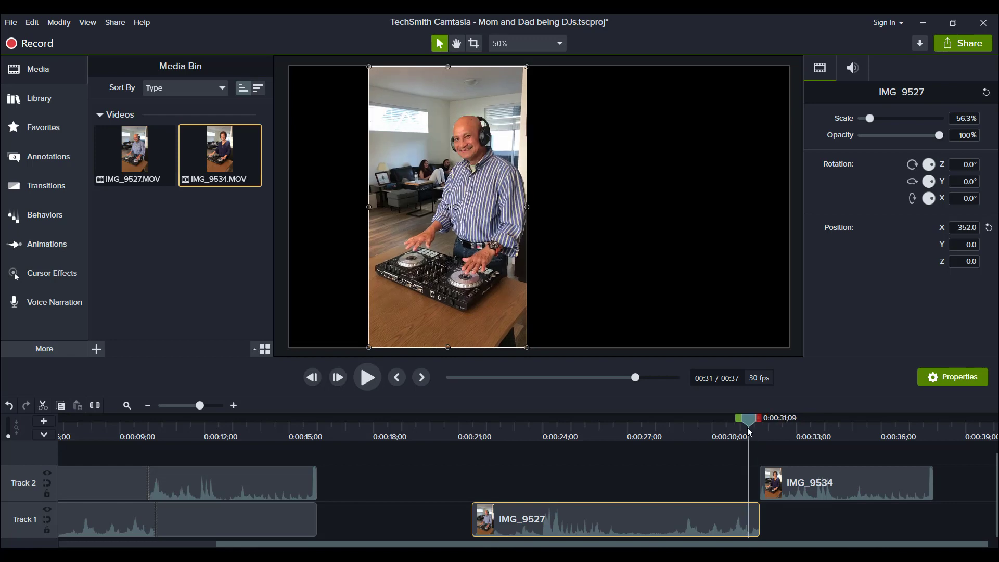
left_click_drag(748, 419, 753, 418)
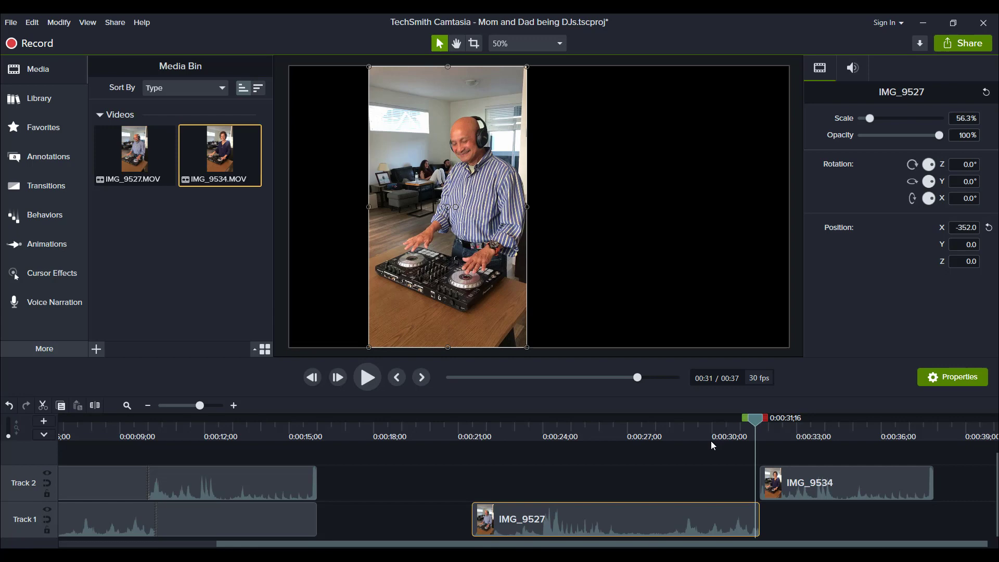
mouse_move(737, 440)
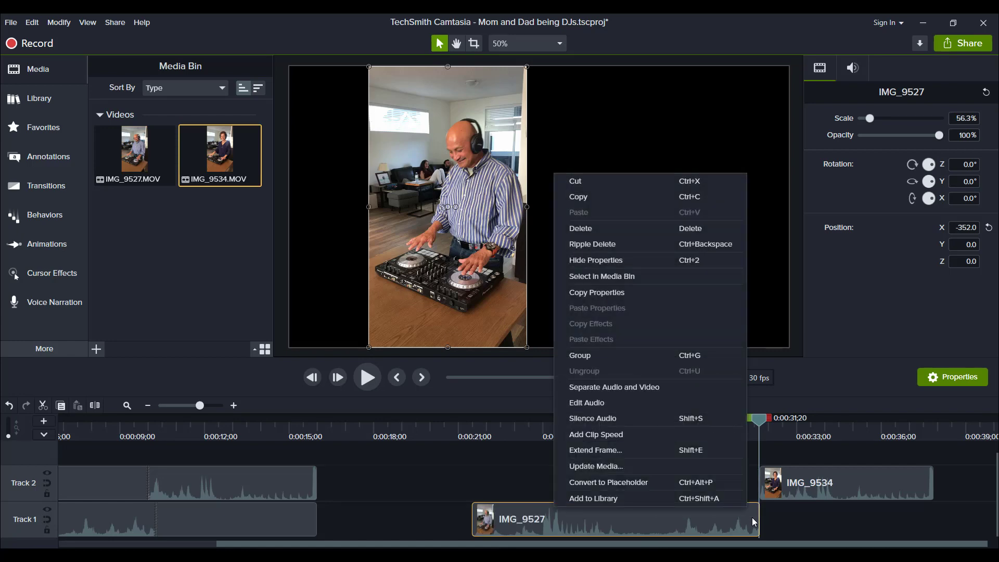
mouse_move(738, 500)
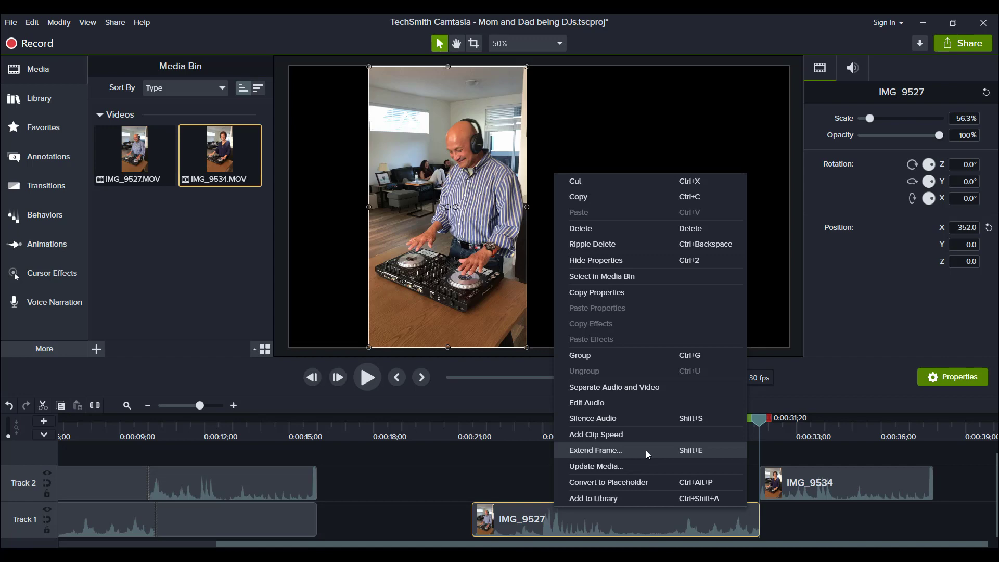
Step: Extend IMG_9527's last frame by 6 seconds so the man stays frozen while IMG_9534 plays
left_click(595, 450)
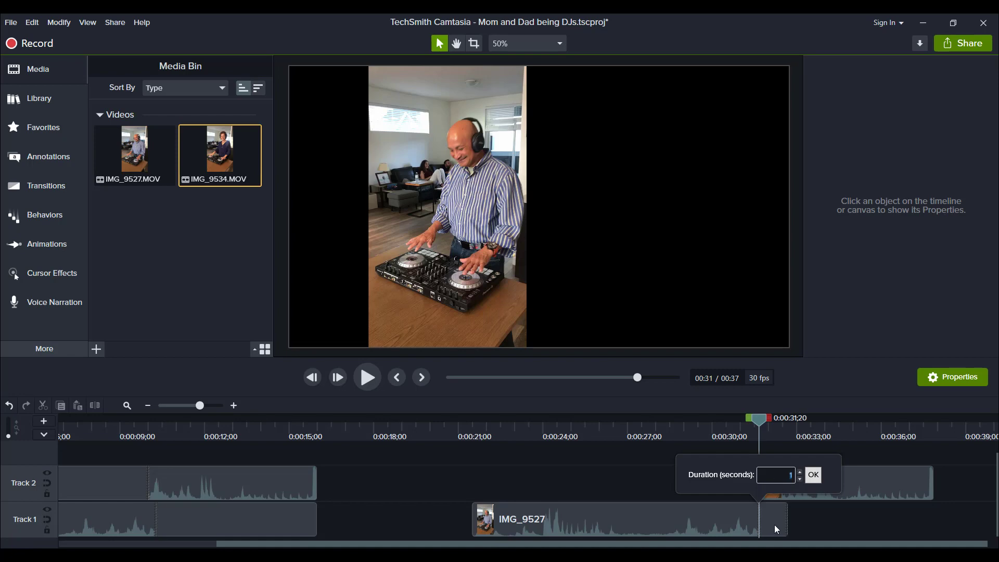
mouse_move(780, 522)
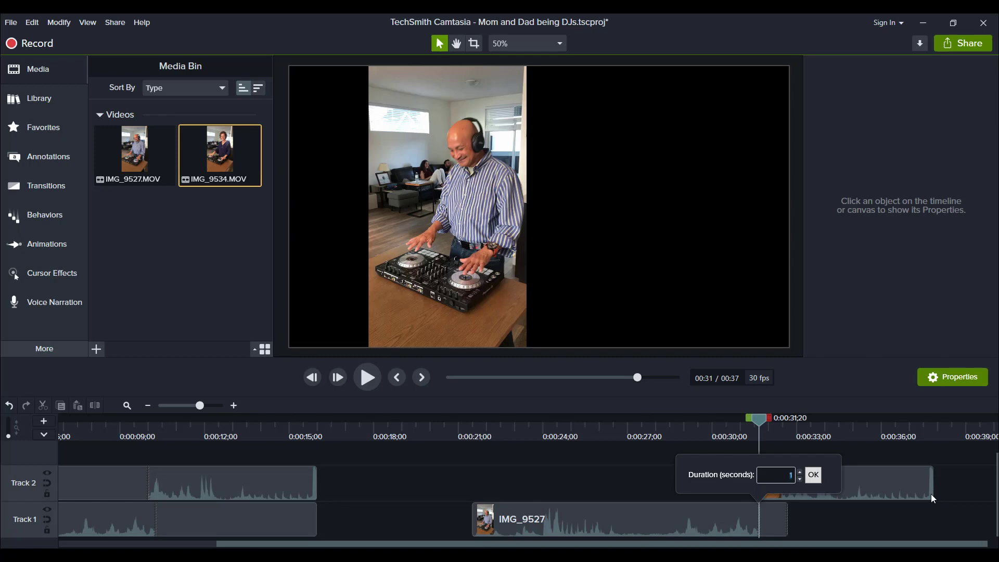
mouse_move(924, 508)
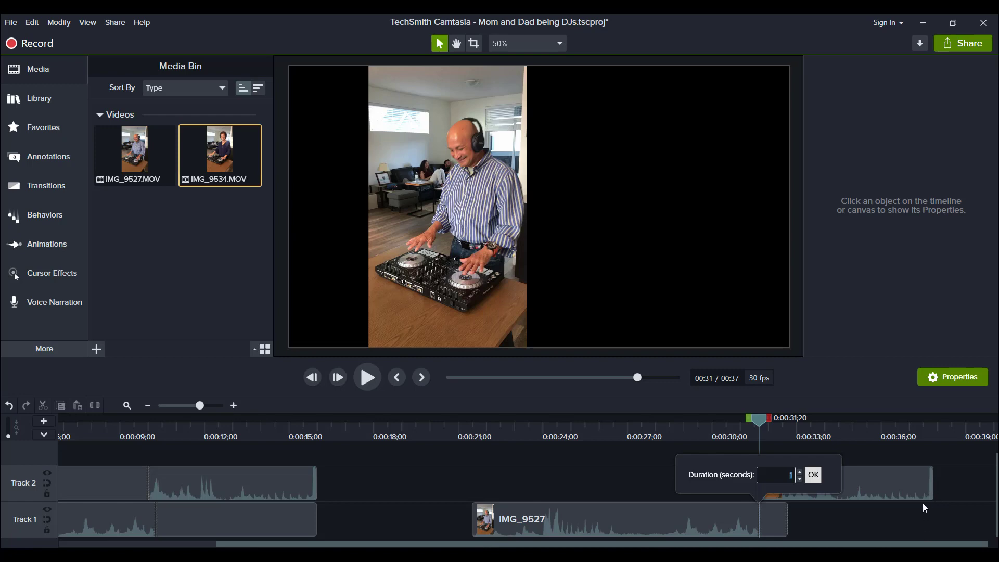
mouse_move(811, 528)
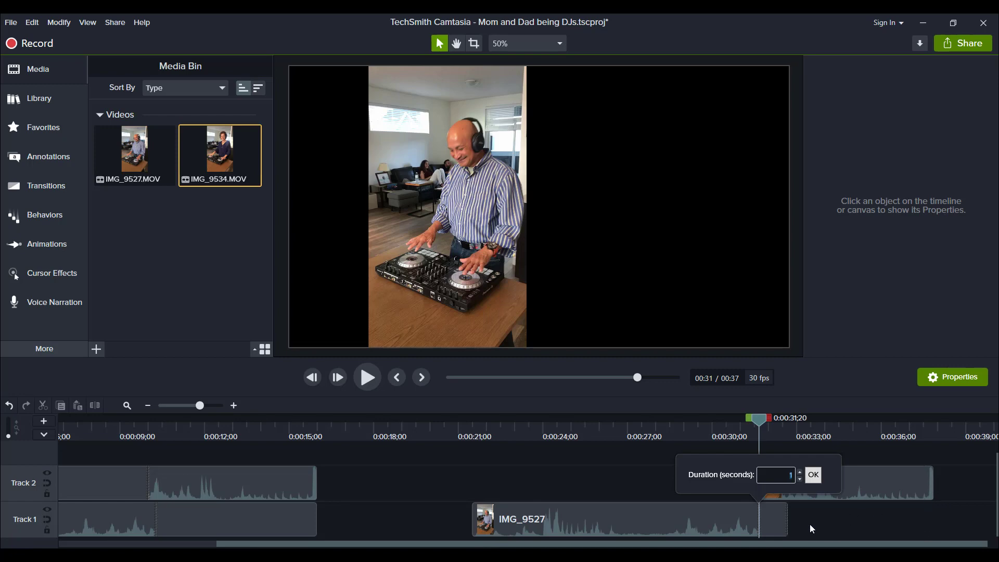
mouse_move(799, 475)
type("3")
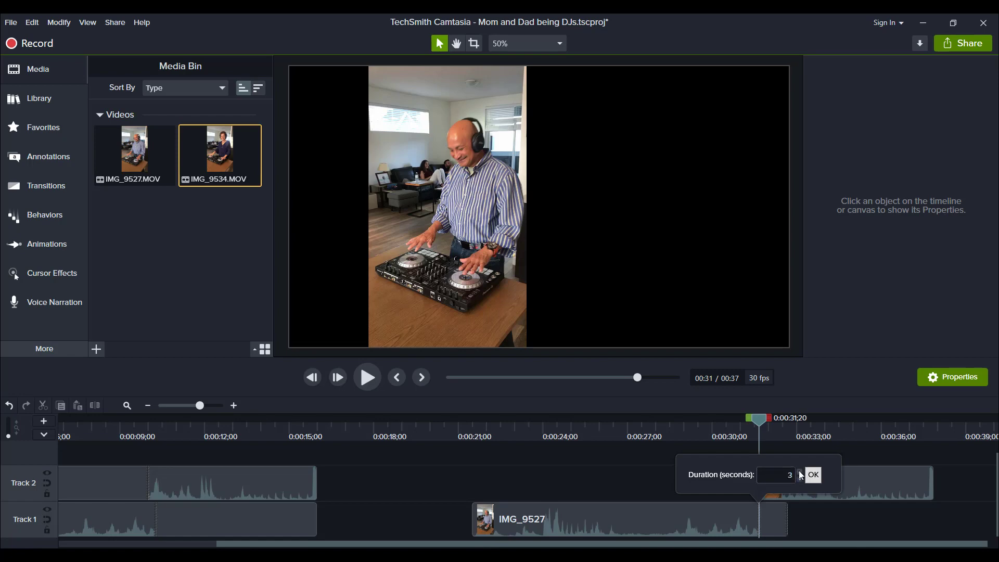
left_click(799, 472)
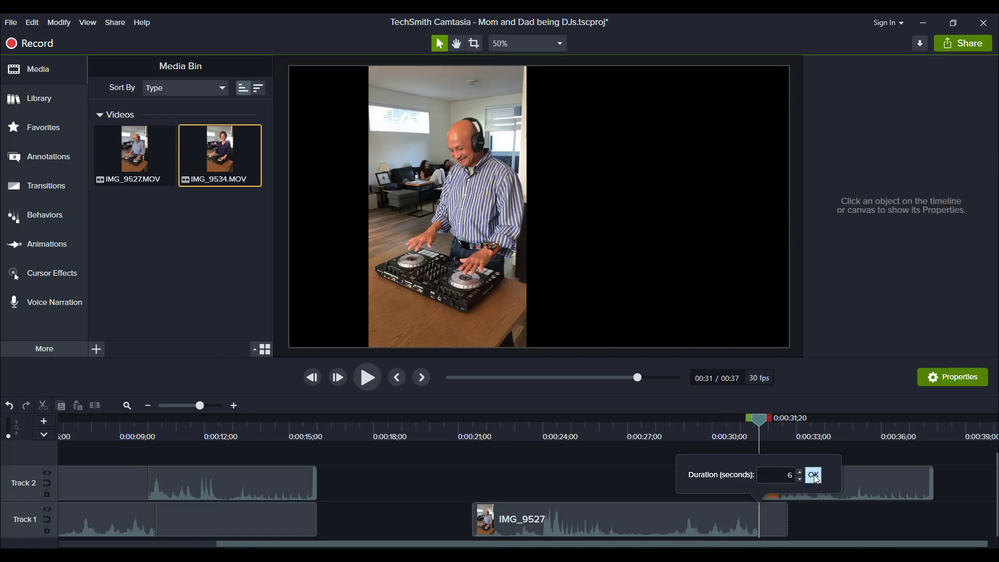
left_click(813, 474)
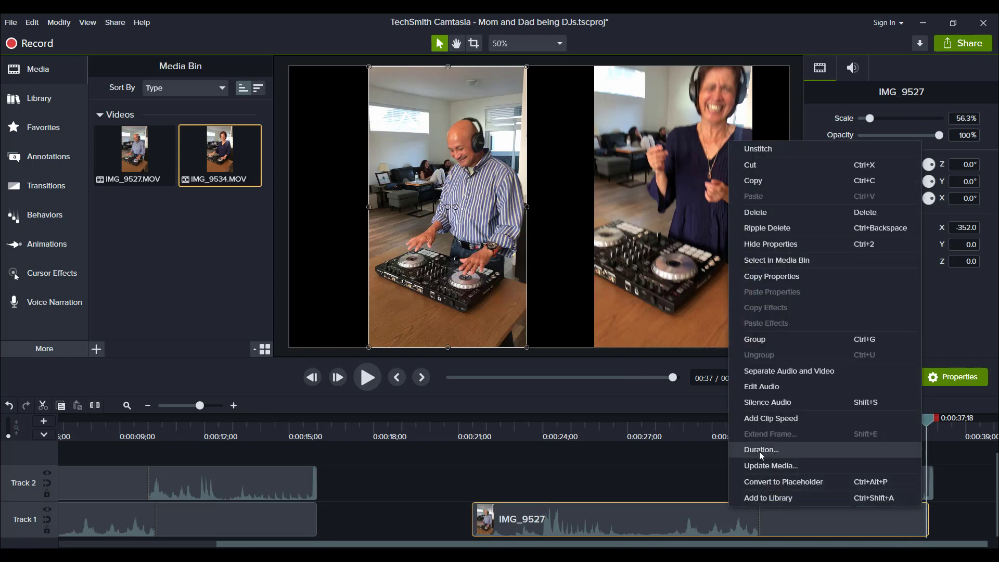
Step: Retime IMG_9527's held frame, entering a 6.2-second duration so the man stays until about 37 seconds
left_click(762, 449)
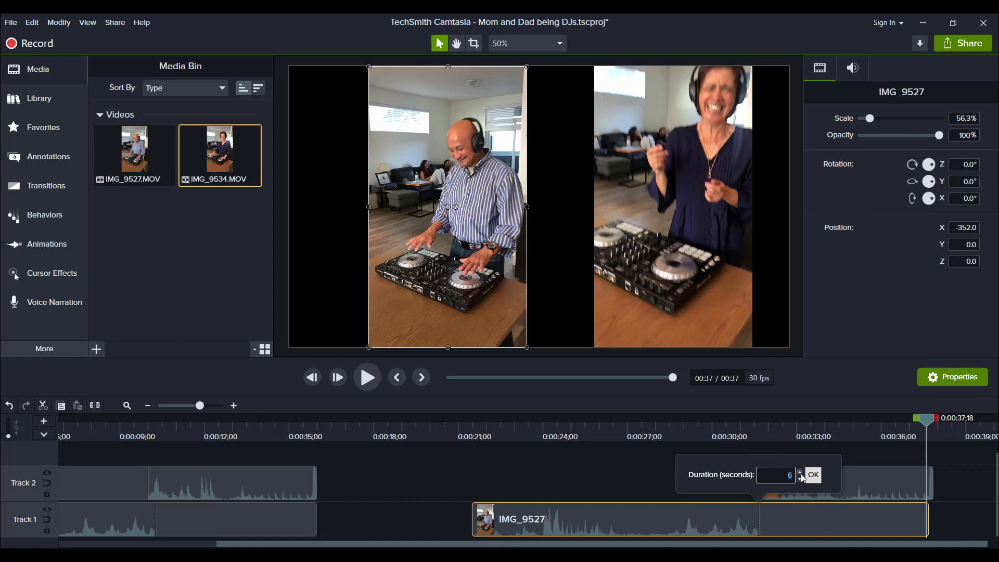
left_click(800, 472)
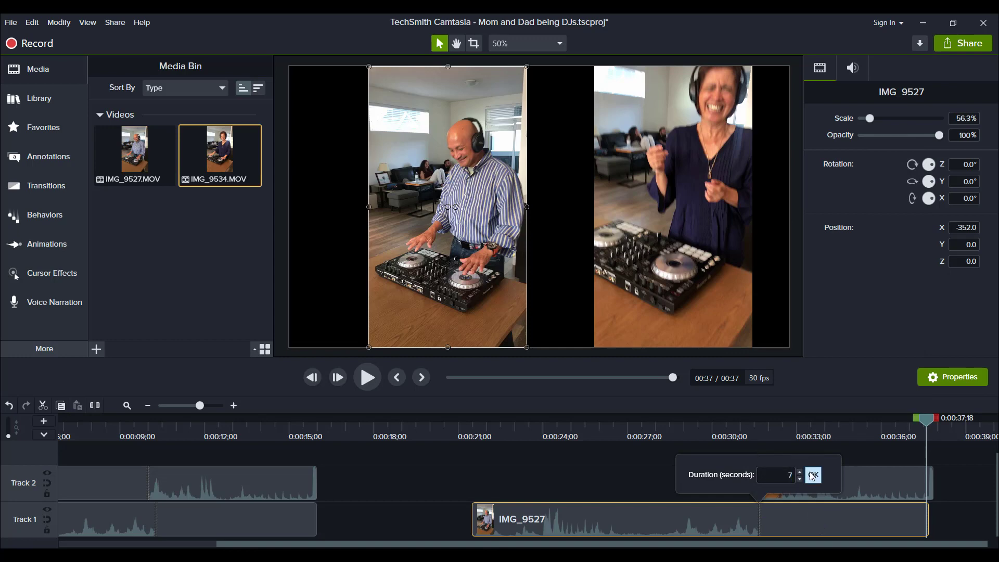
left_click(814, 474)
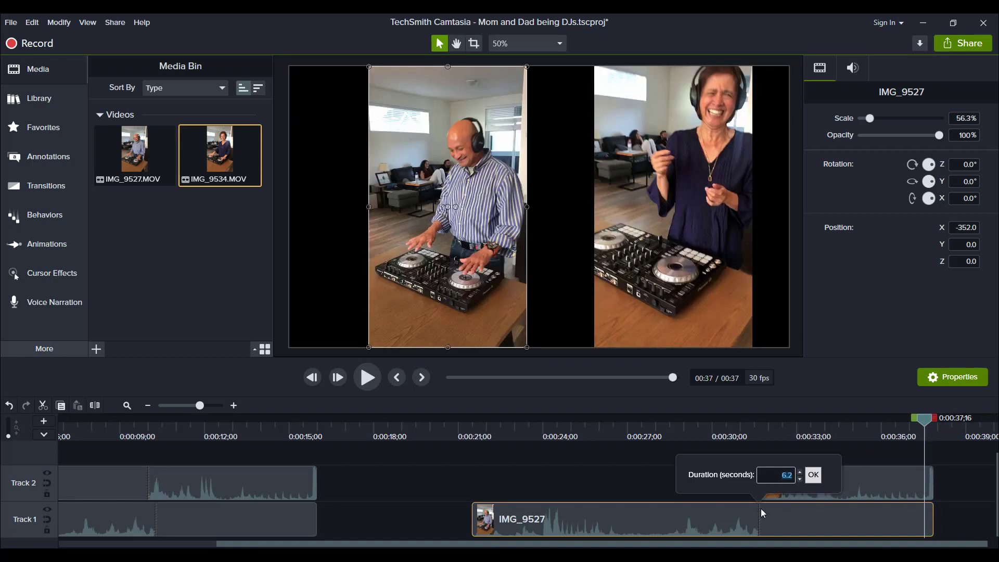
mouse_move(968, 512)
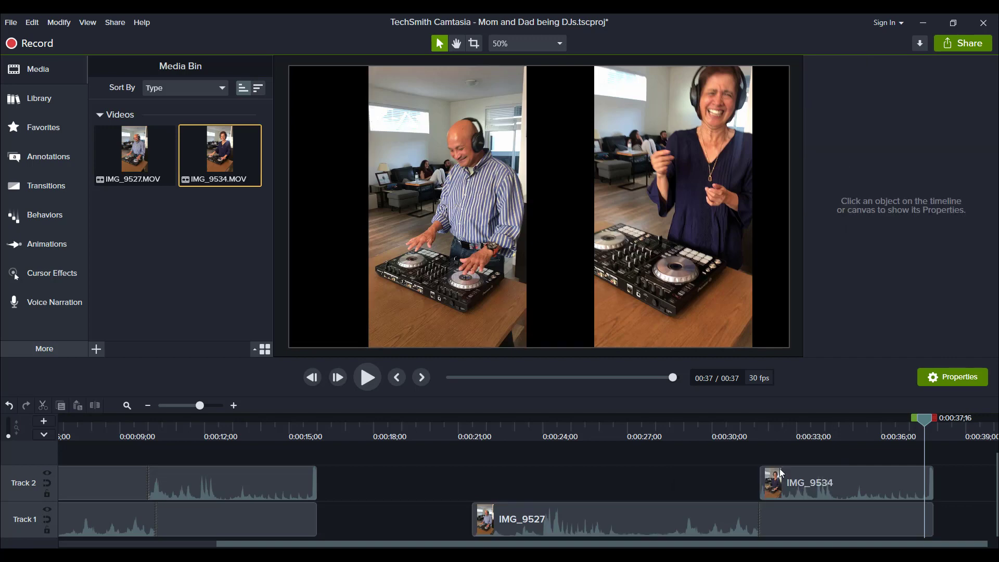
left_click(839, 483)
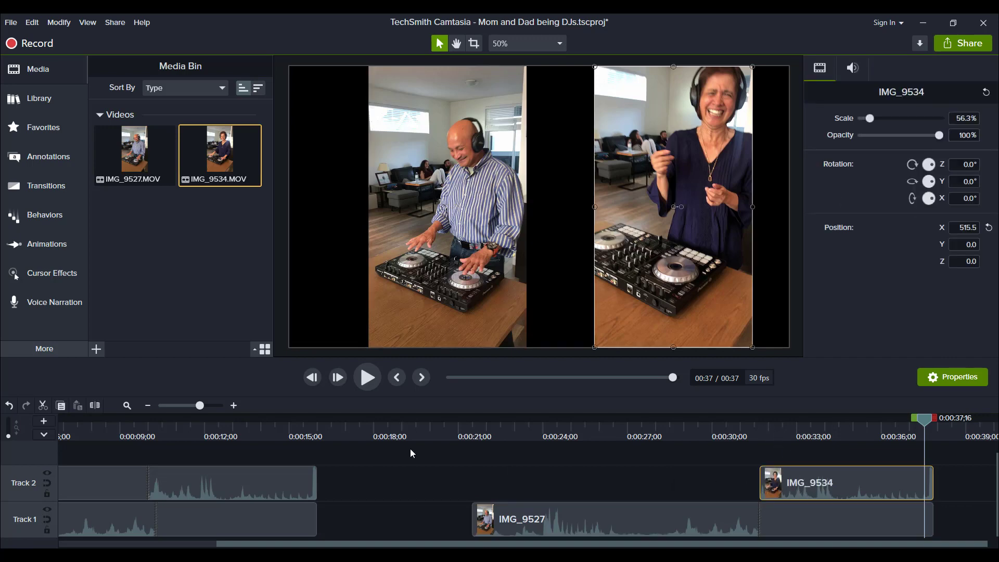
left_click(807, 432)
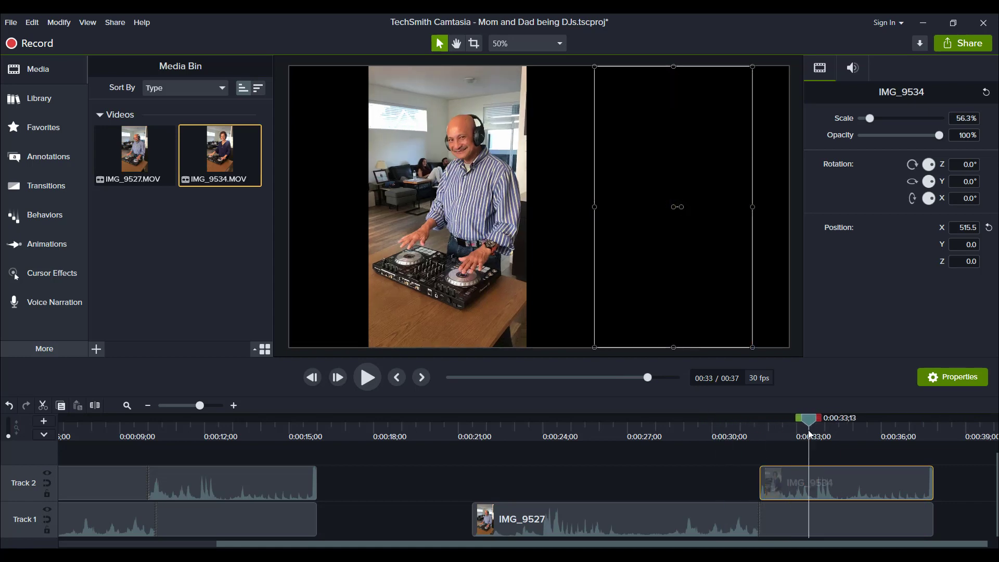
left_click(638, 418)
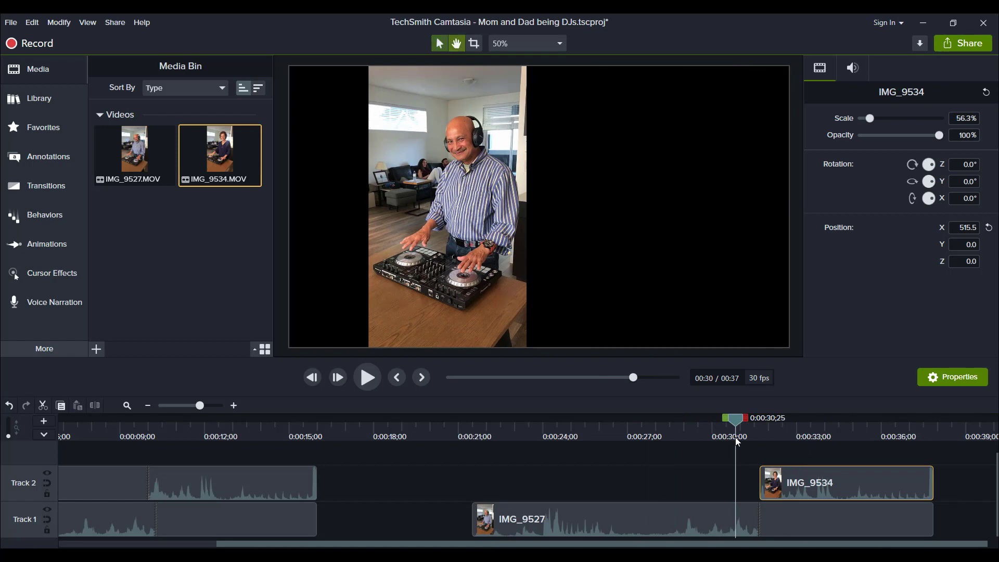
left_click(368, 378)
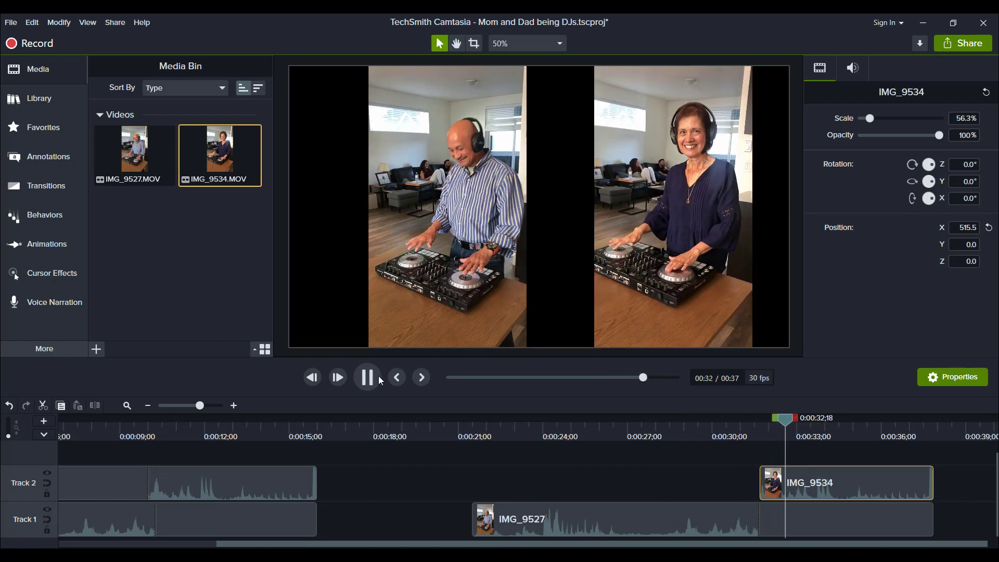
left_click(366, 377)
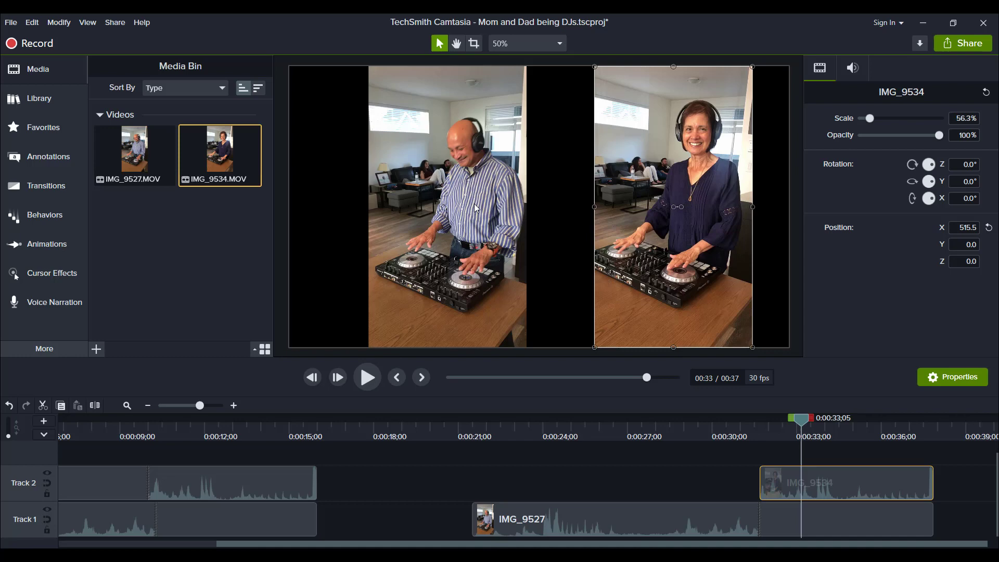
mouse_move(784, 550)
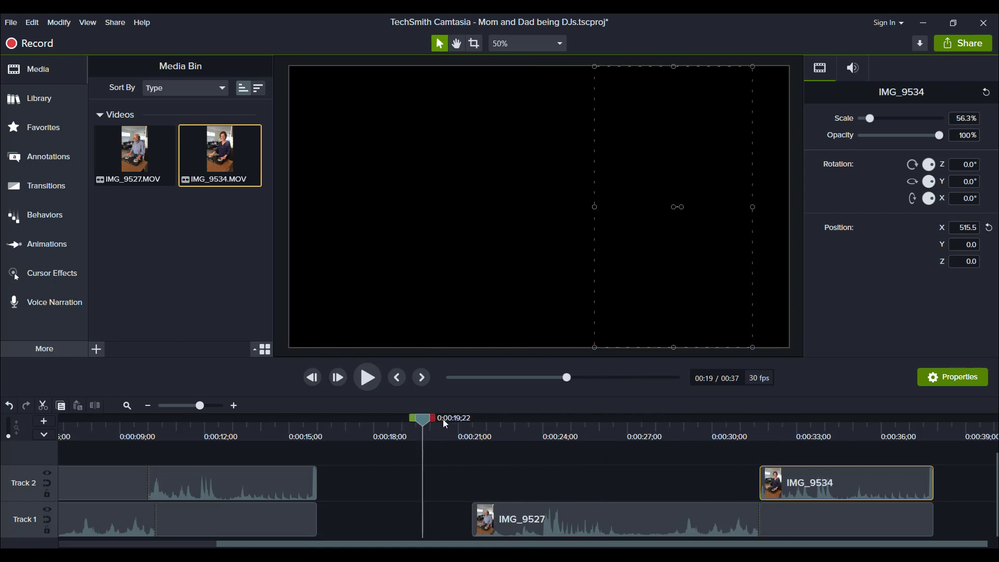
Step: Try a 10-second Duration on the IMG_9534 clip from its context menu
left_click(762, 428)
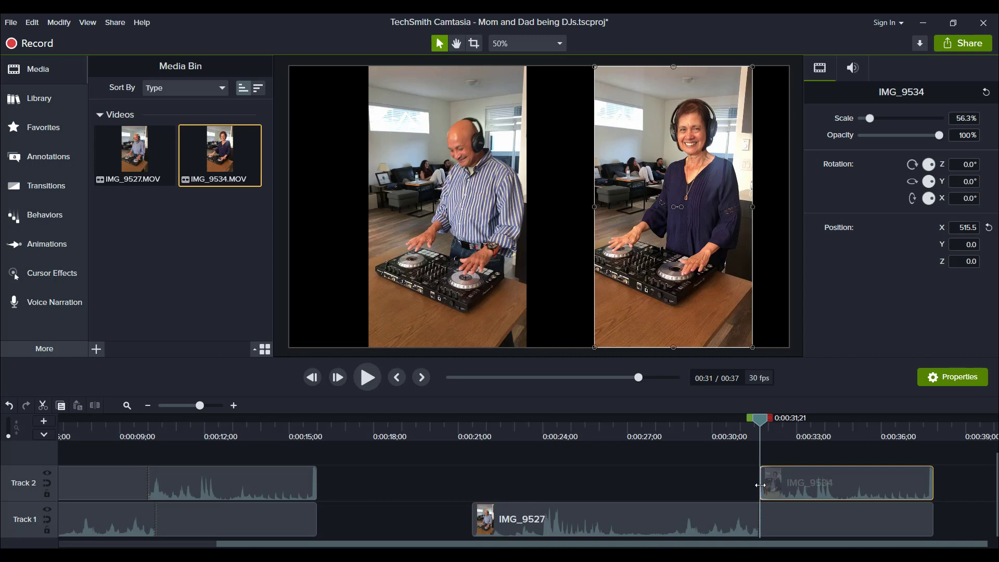
right_click(846, 483)
type("10")
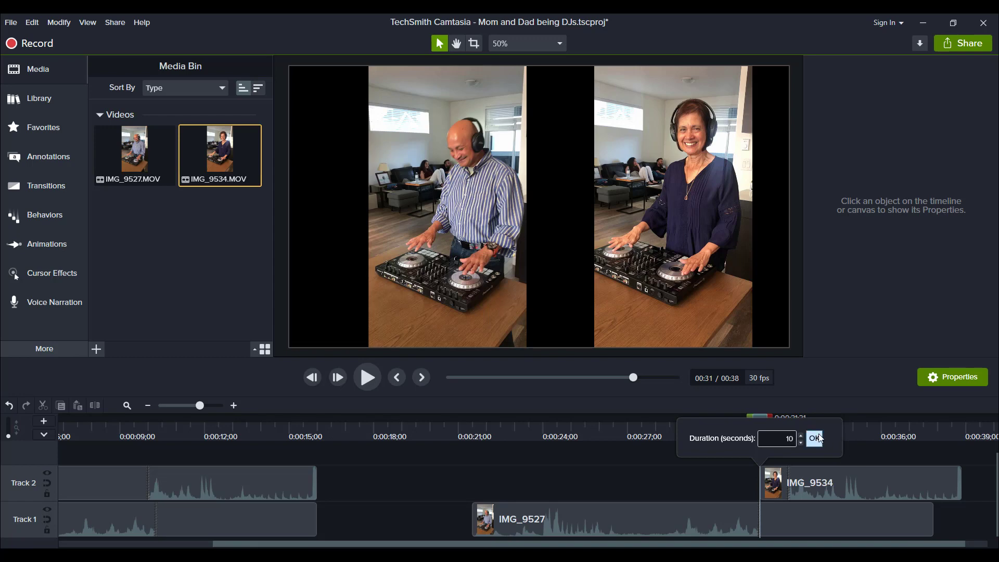
left_click(814, 438)
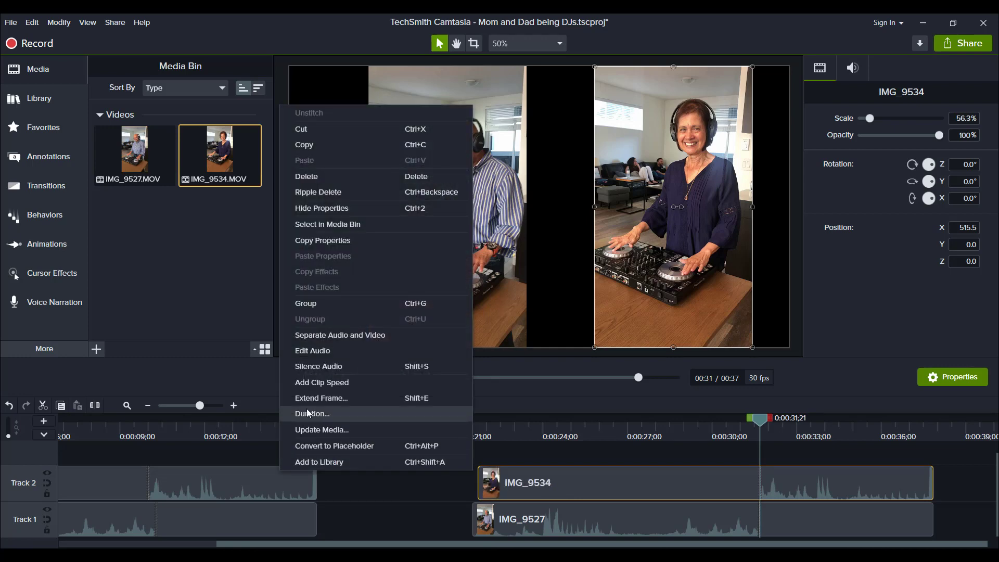
Step: Reapply the 10-second duration and reselect IMG_9534 so it starts around 20 seconds with IMG_9527
left_click(312, 414)
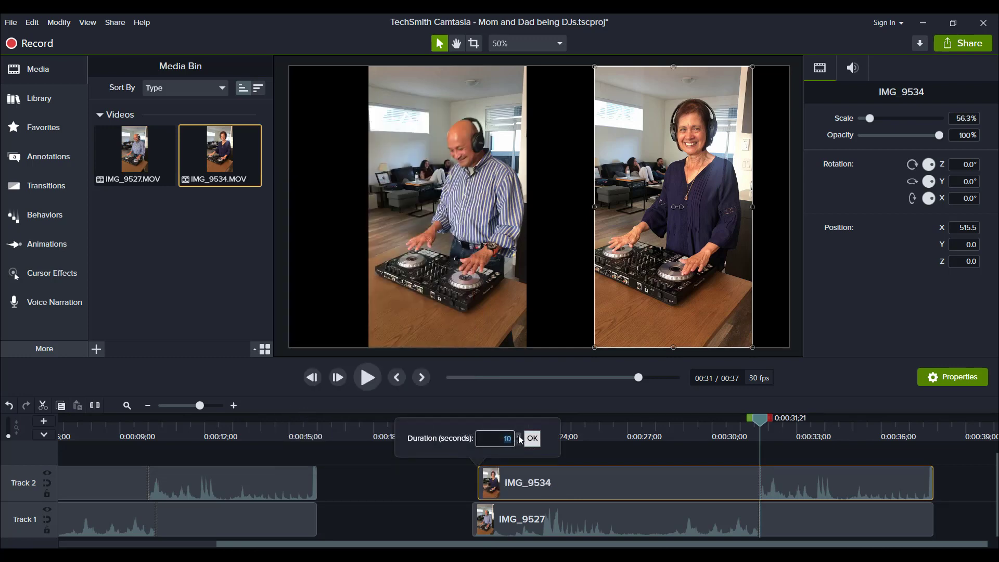
left_click(532, 438)
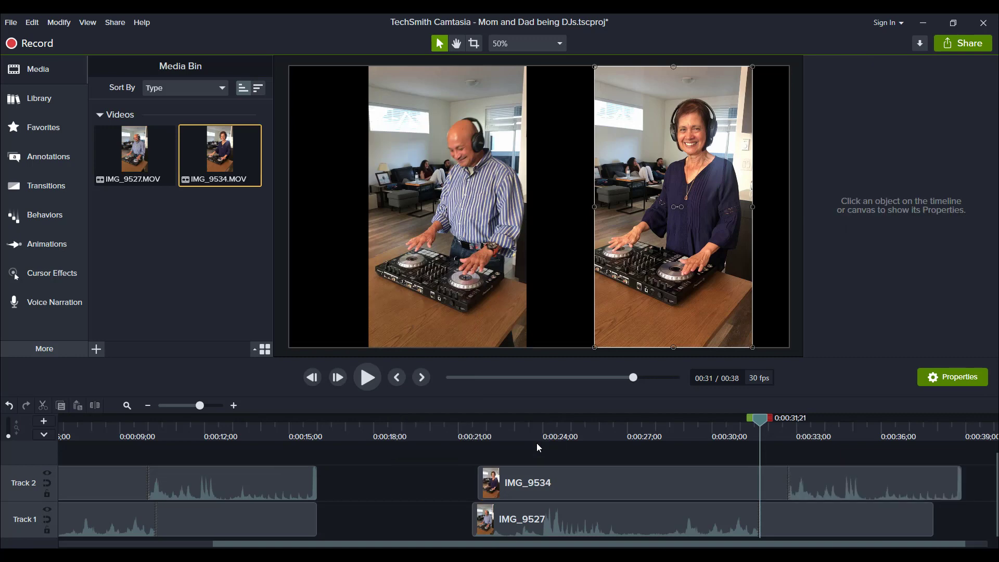
left_click(592, 489)
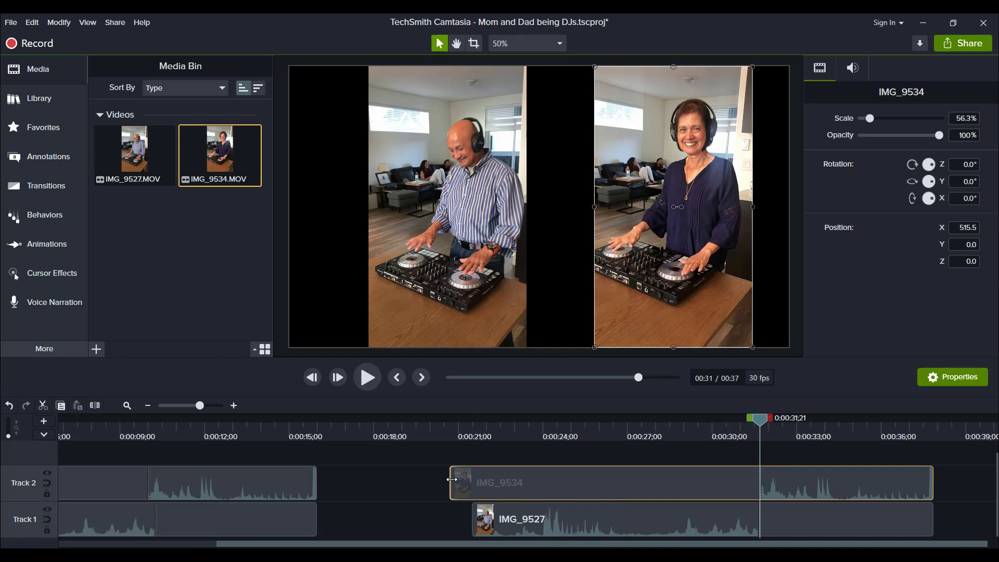
mouse_move(452, 481)
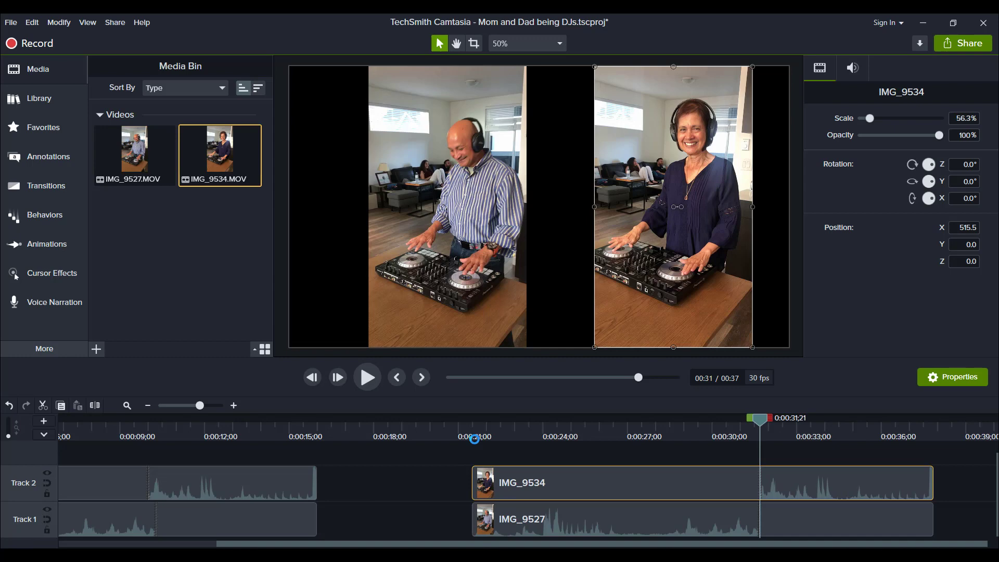
left_click(475, 438)
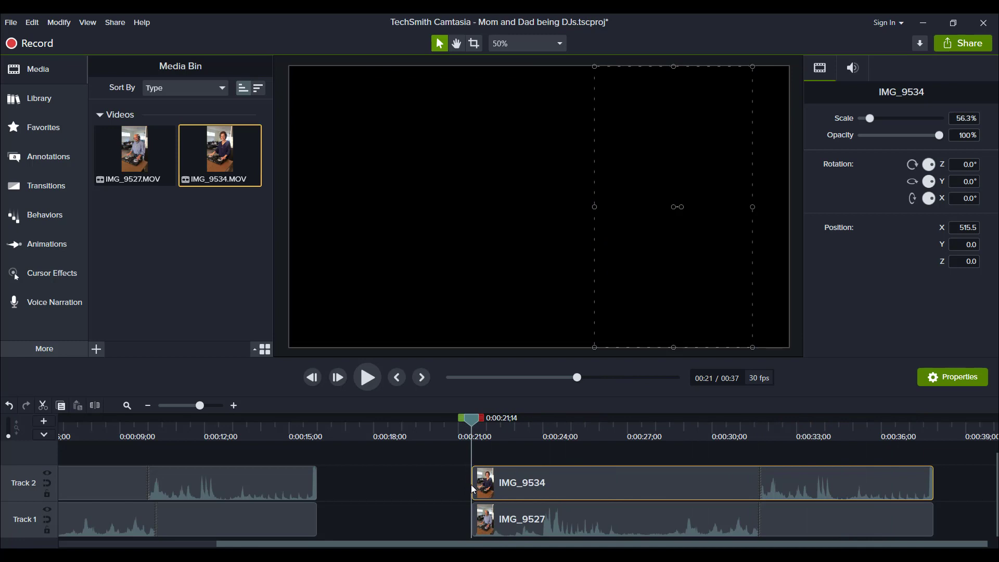
mouse_move(369, 383)
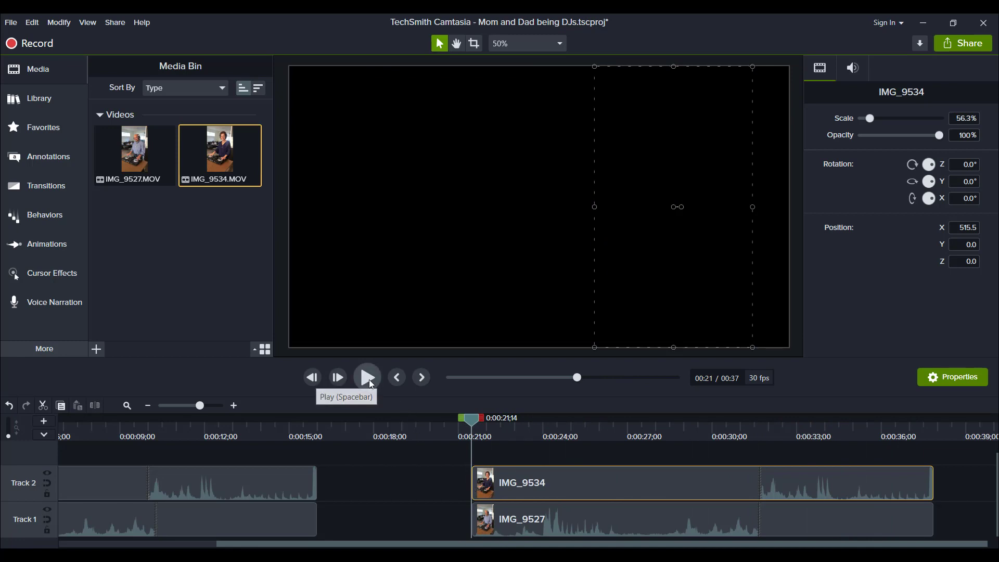
left_click(366, 378)
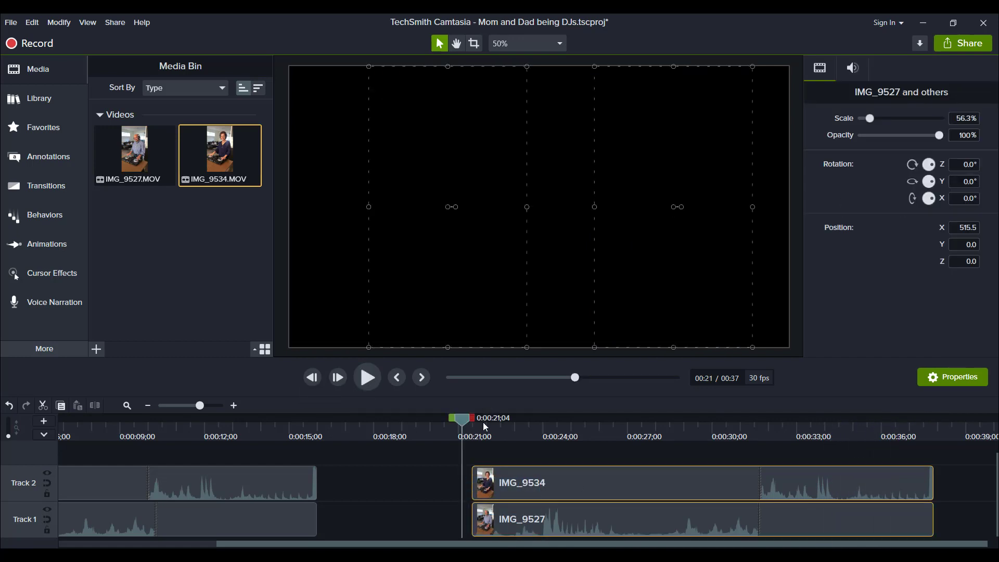
Step: Scale up both DJ videos on the canvas, IMG_9527 to about 74%, so they fill the frame side by side
left_click_drag(460, 418, 503, 419)
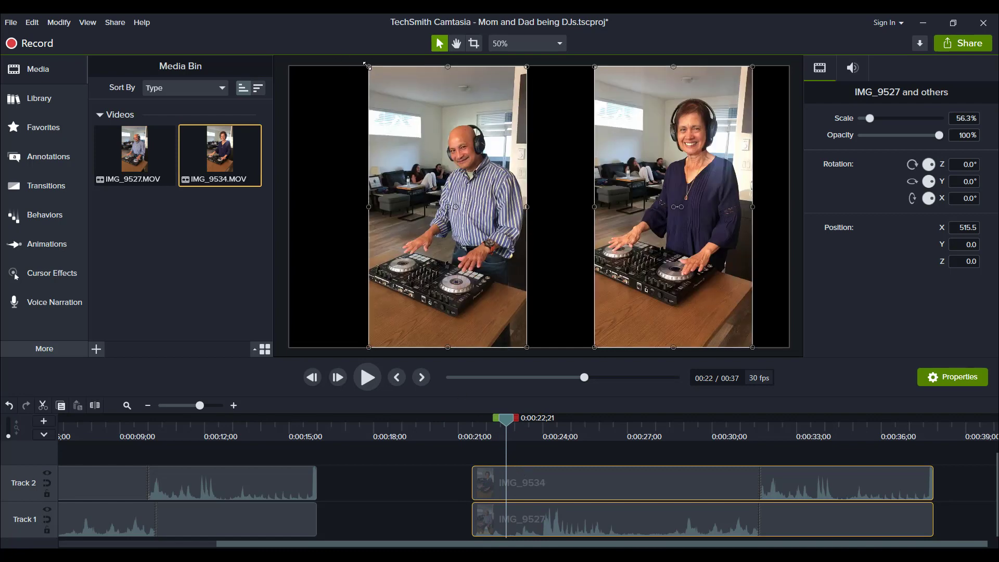
left_click_drag(366, 64, 338, 49)
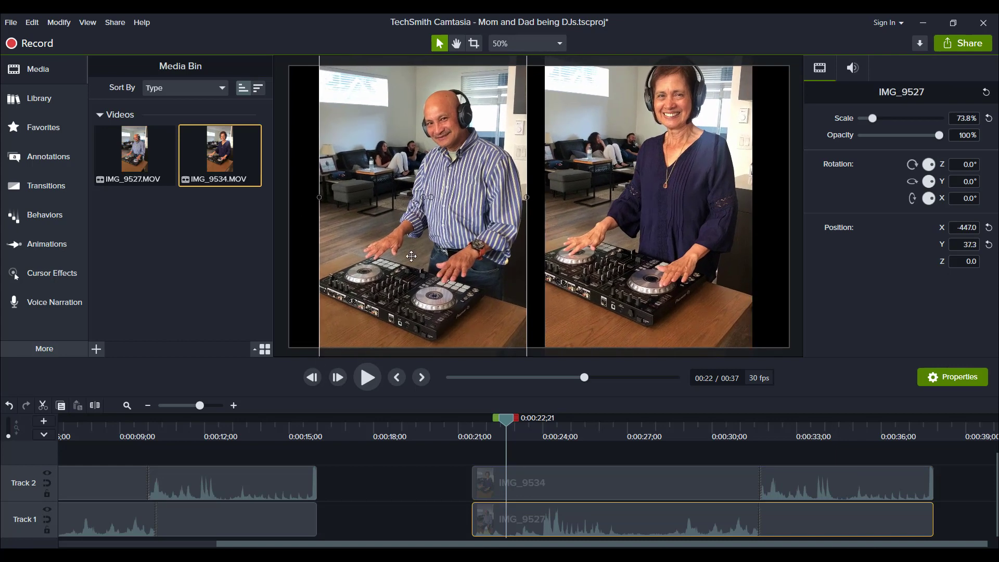
left_click_drag(411, 256, 400, 232)
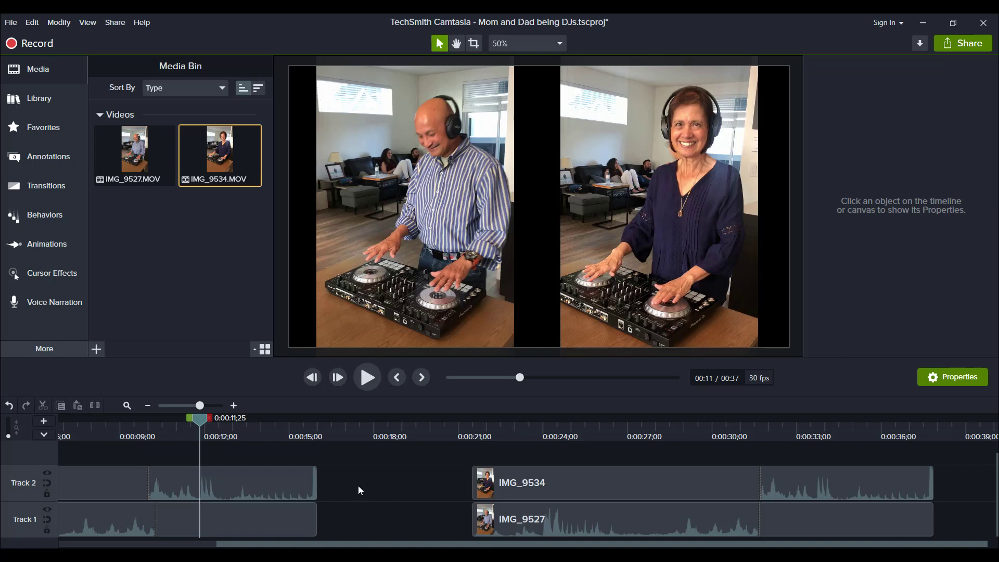
mouse_move(482, 440)
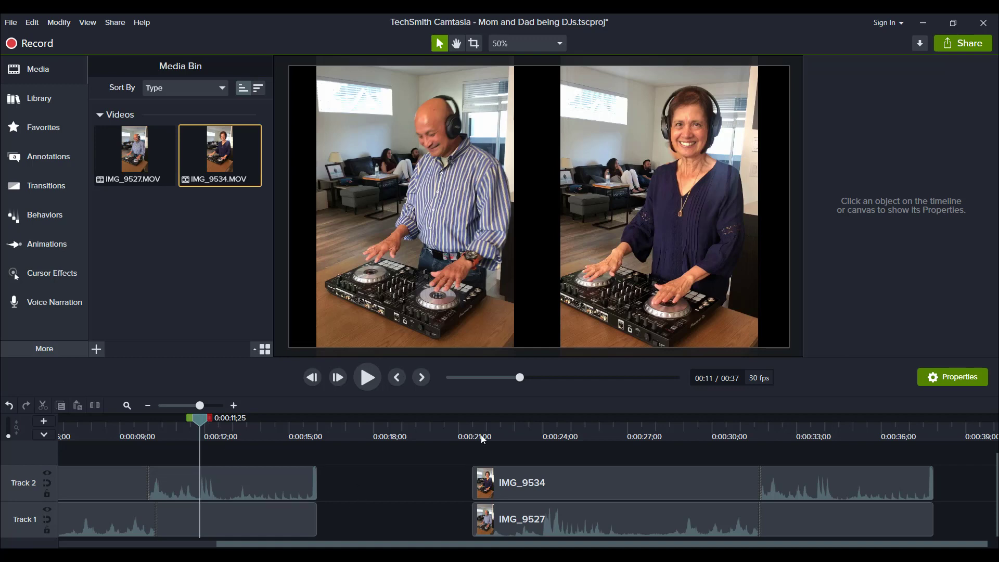